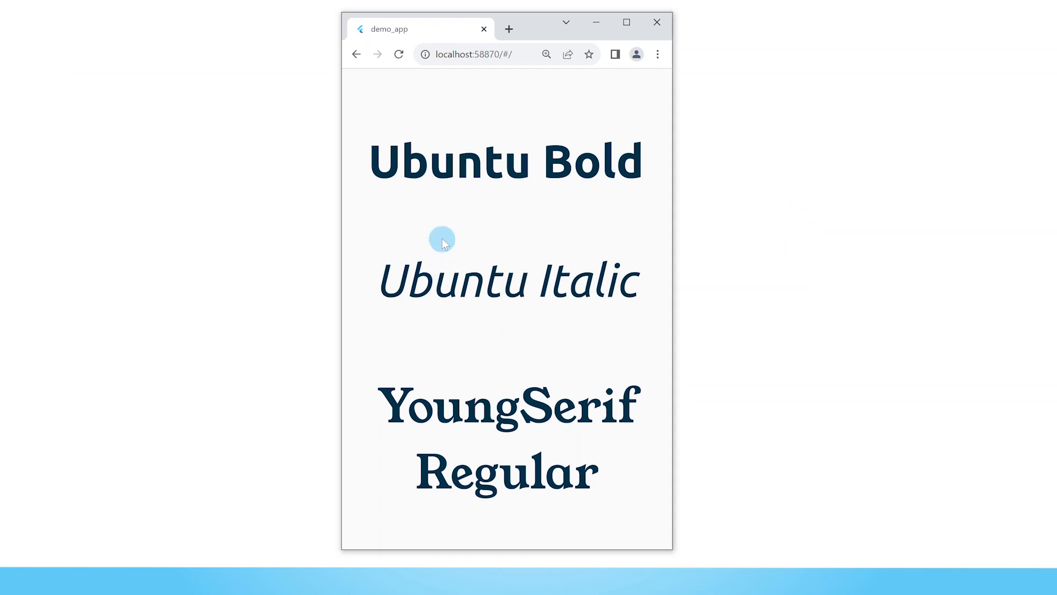
mouse_move(536, 159)
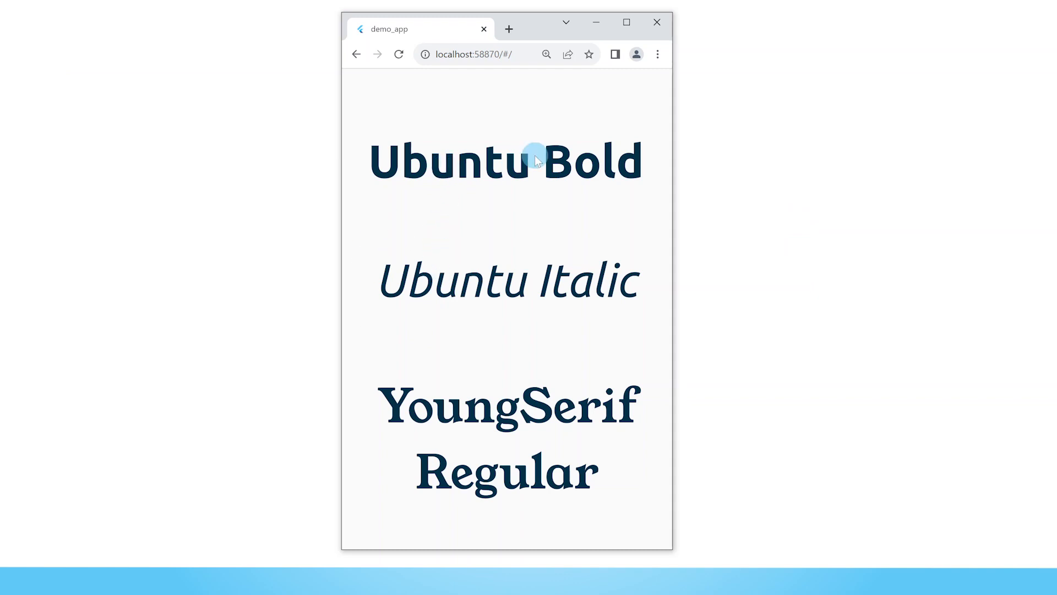
mouse_move(401, 154)
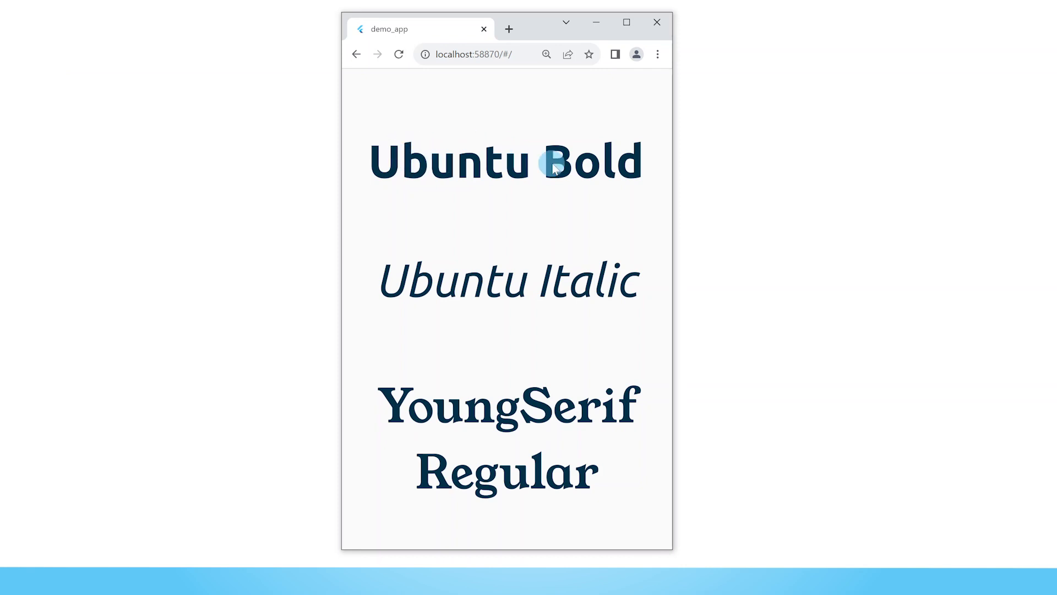
mouse_move(443, 423)
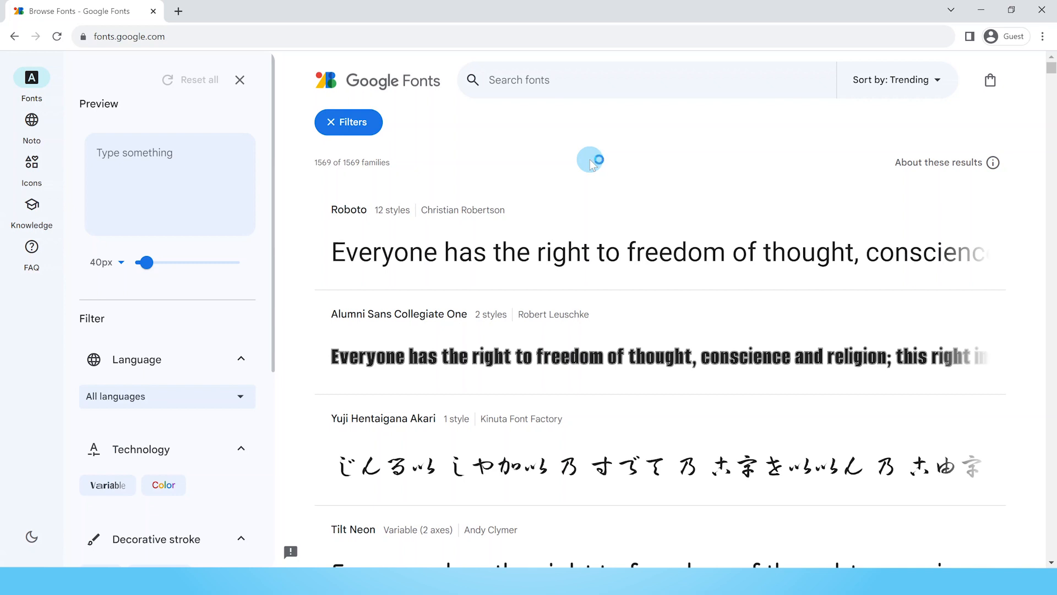
Scroll the Google Fonts catalogue down to Ubuntu and open its specimen page
scroll("down", 3)
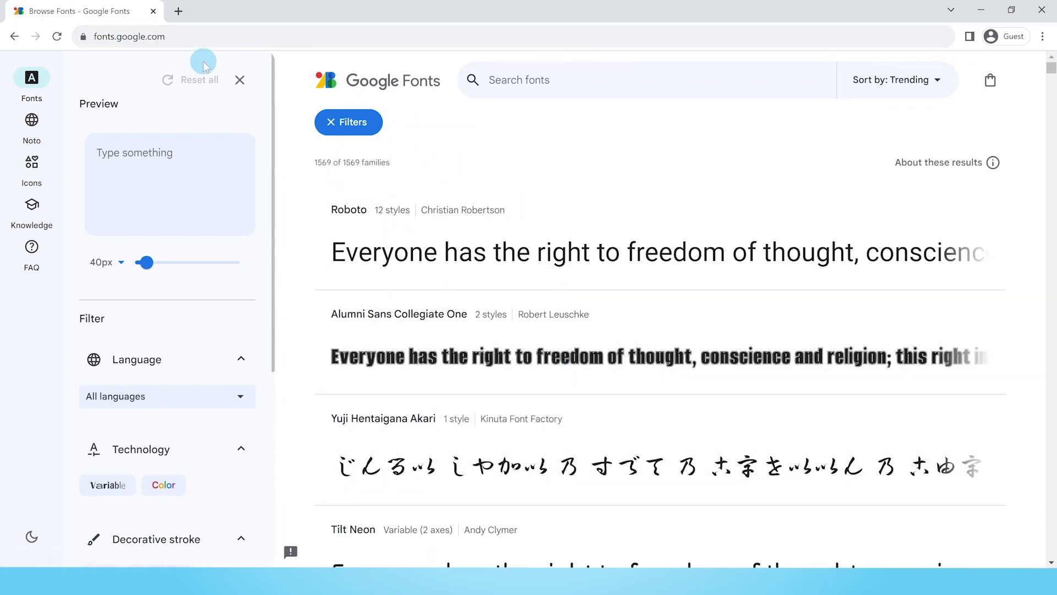
mouse_move(223, 69)
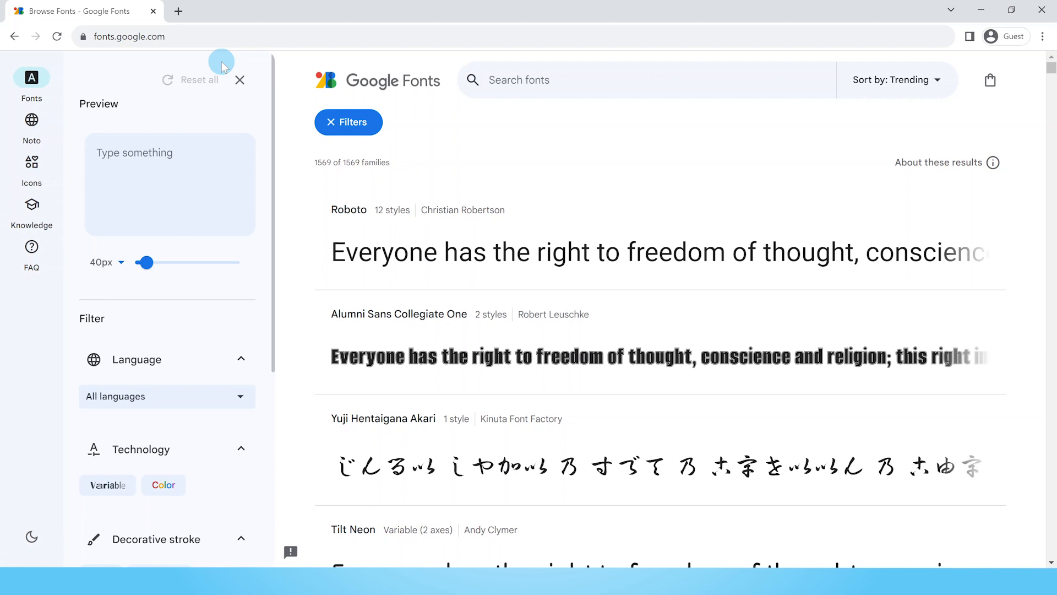
mouse_move(534, 346)
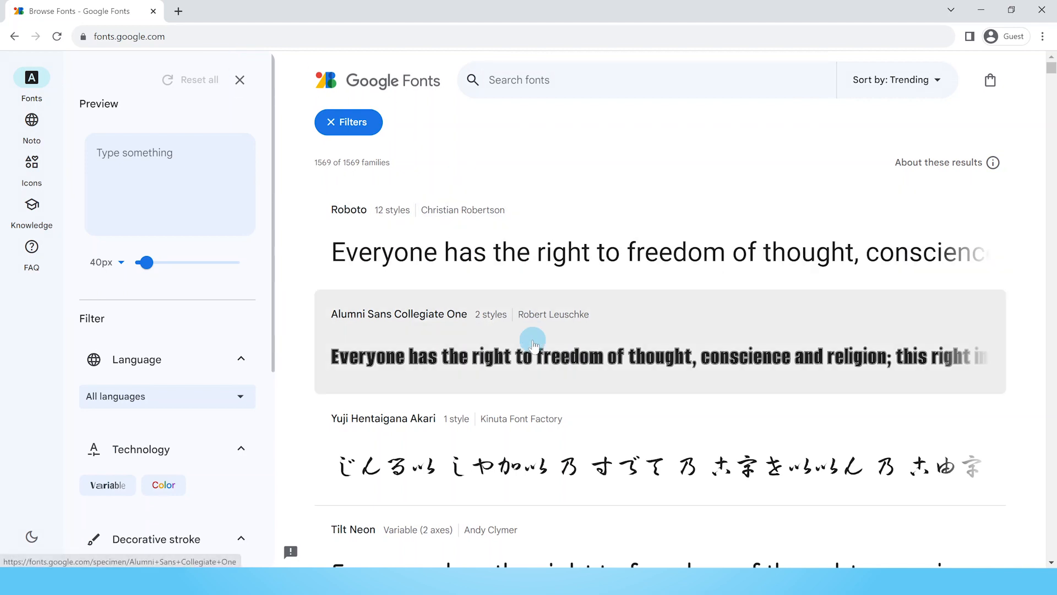
scroll("down", 3)
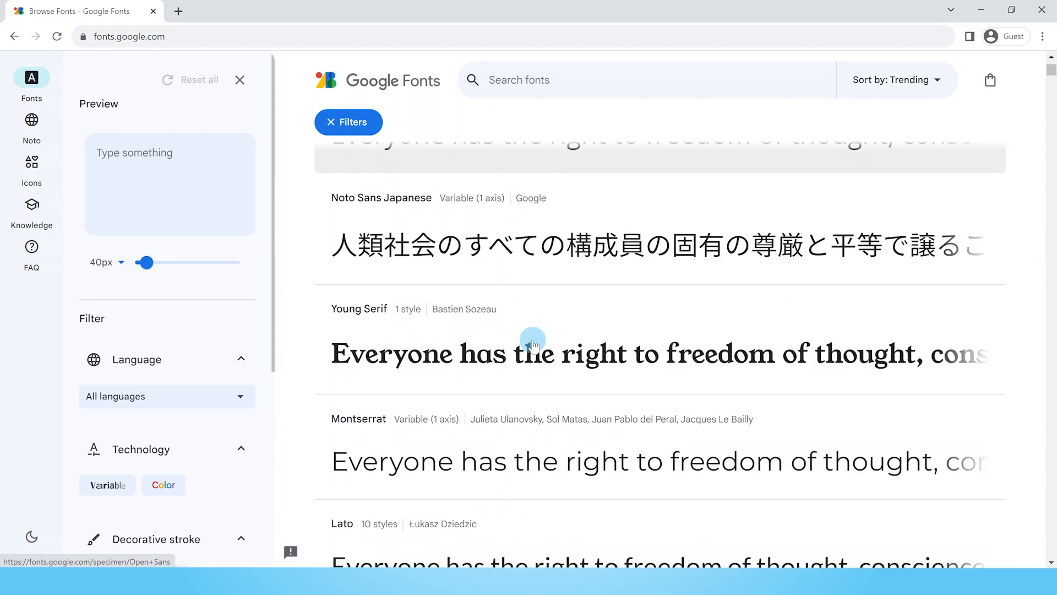
scroll("down", 3)
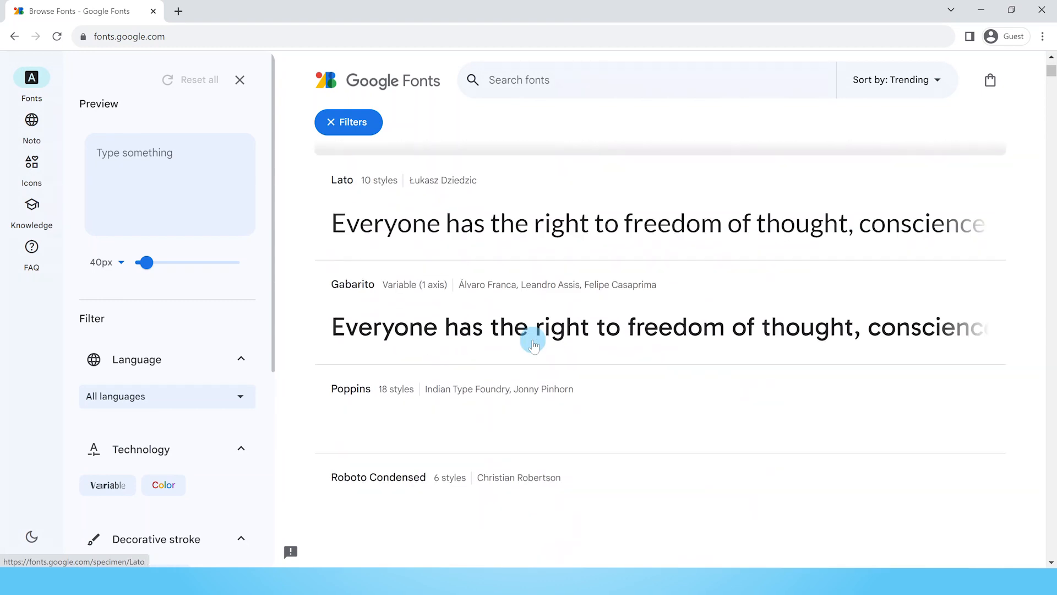
scroll("down", 3)
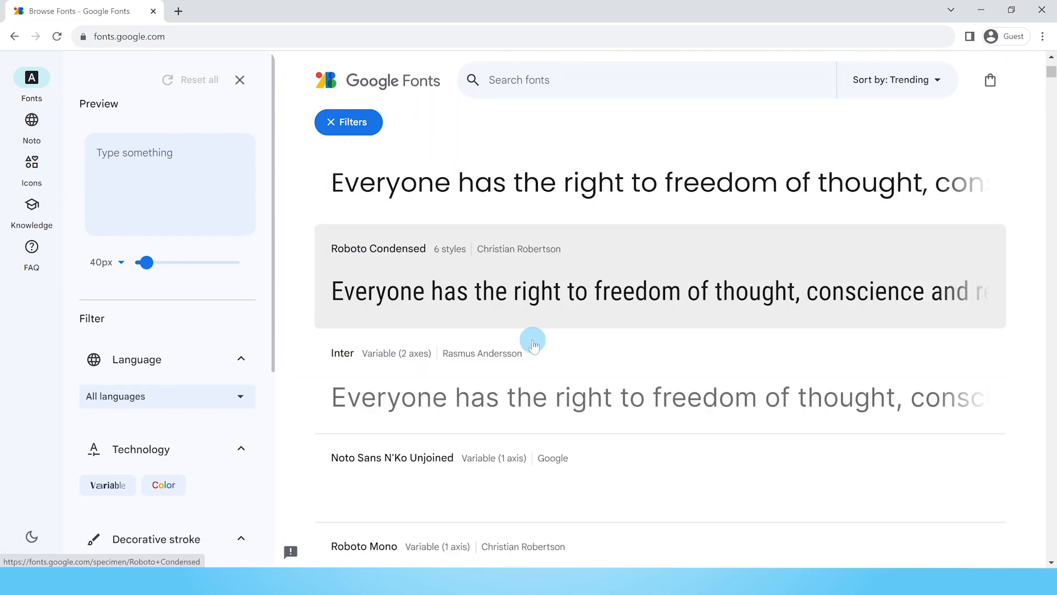
scroll("down", 3)
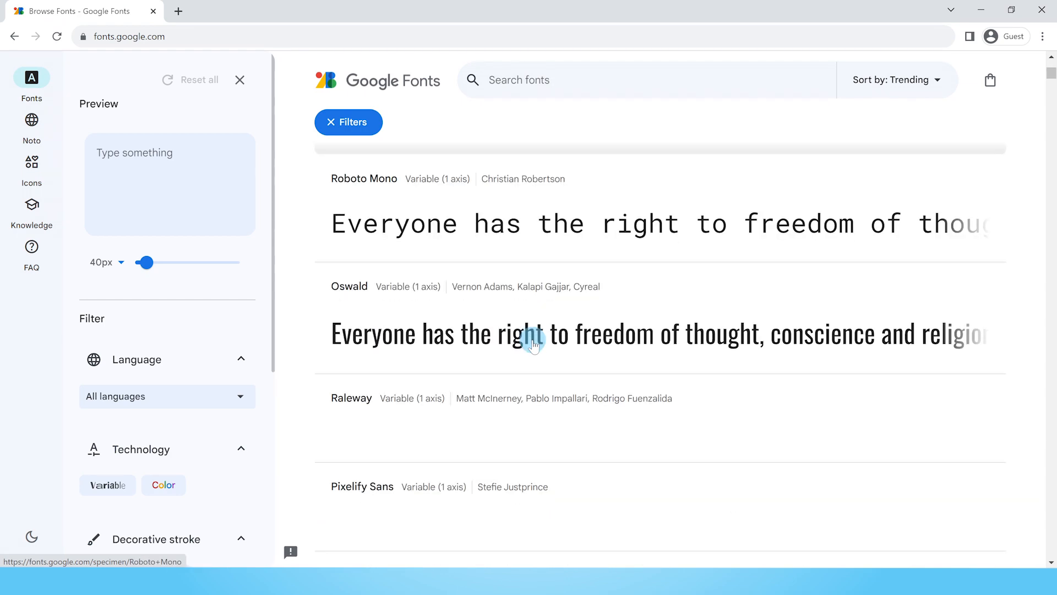
scroll("down", 3)
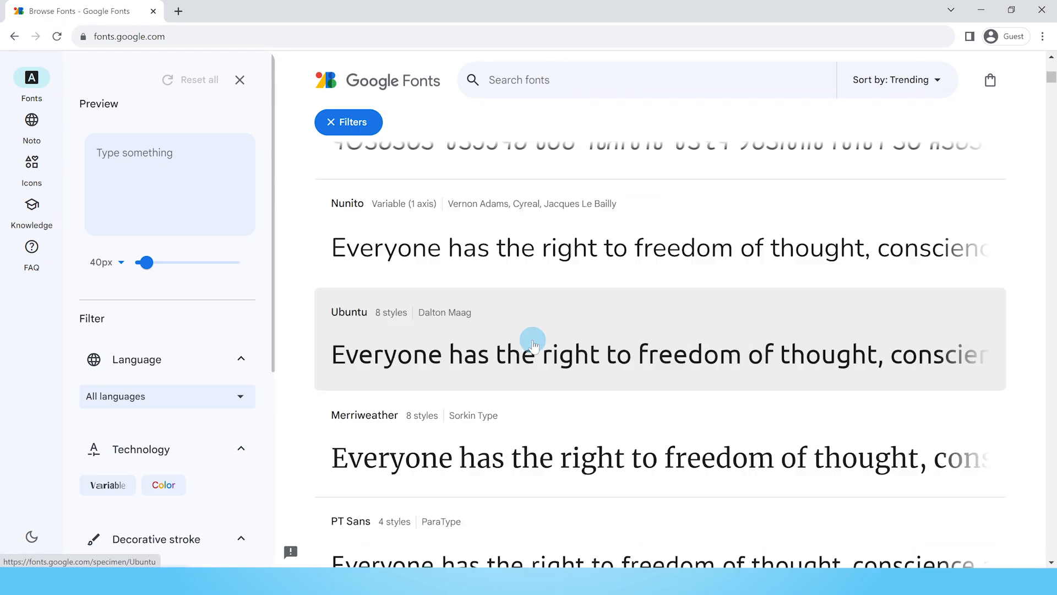
mouse_move(476, 324)
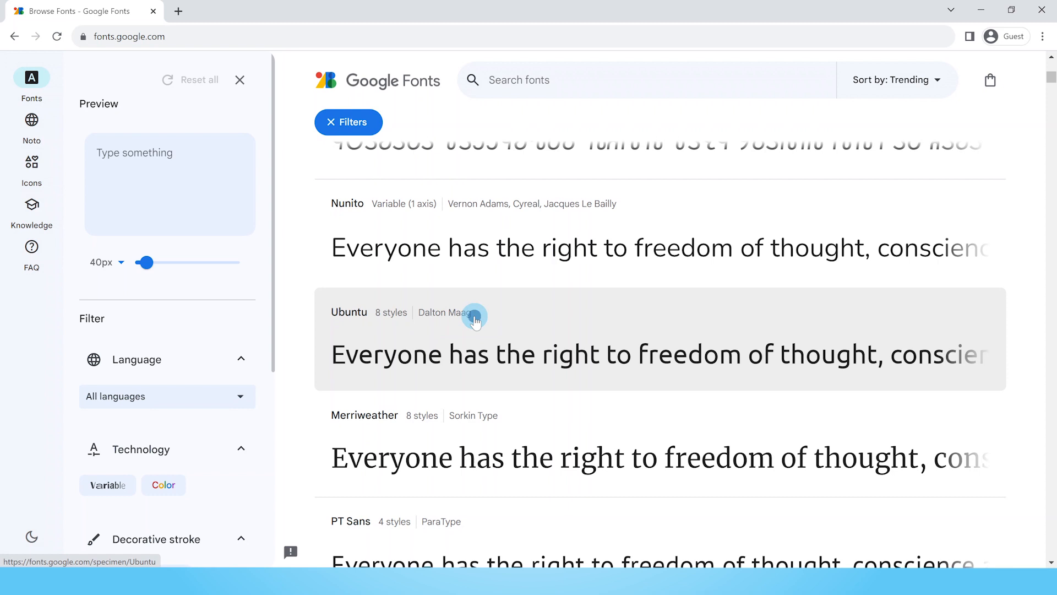
left_click(474, 318)
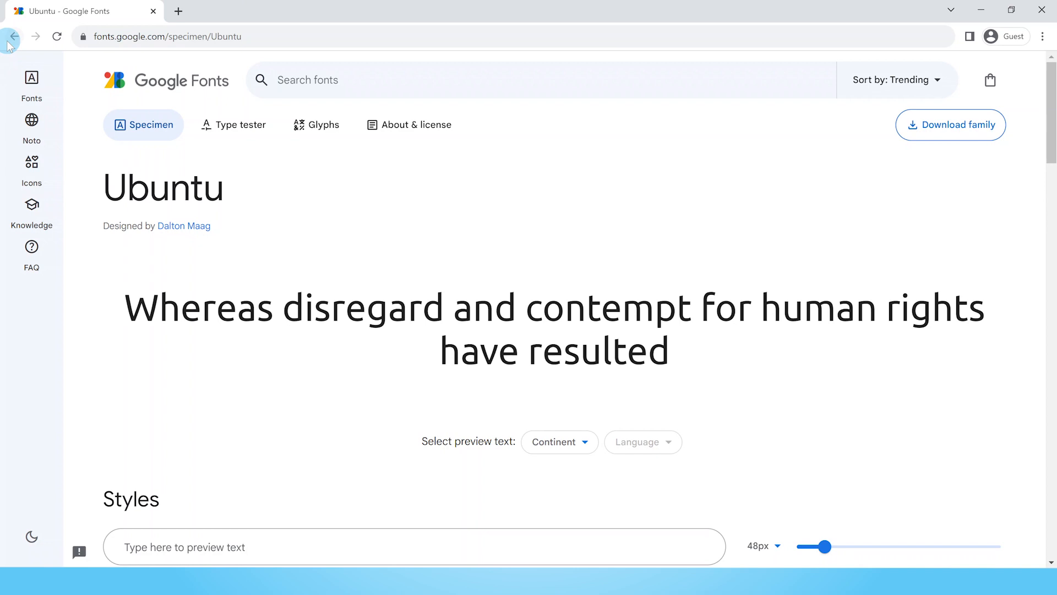
Go back, search 'young serif' and open the Young Serif specimen page
left_click(17, 35)
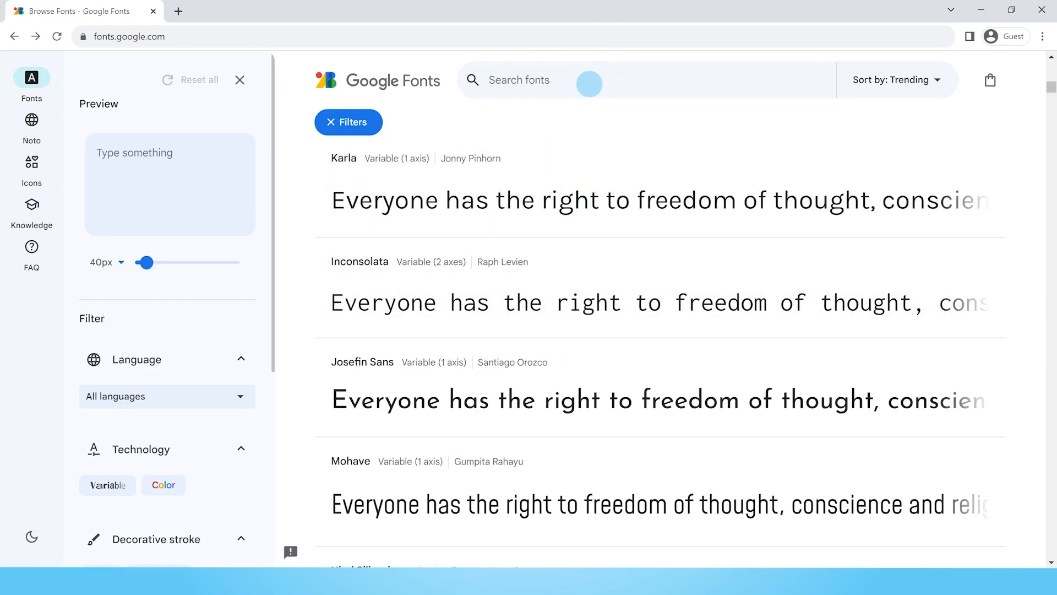
type("young serif")
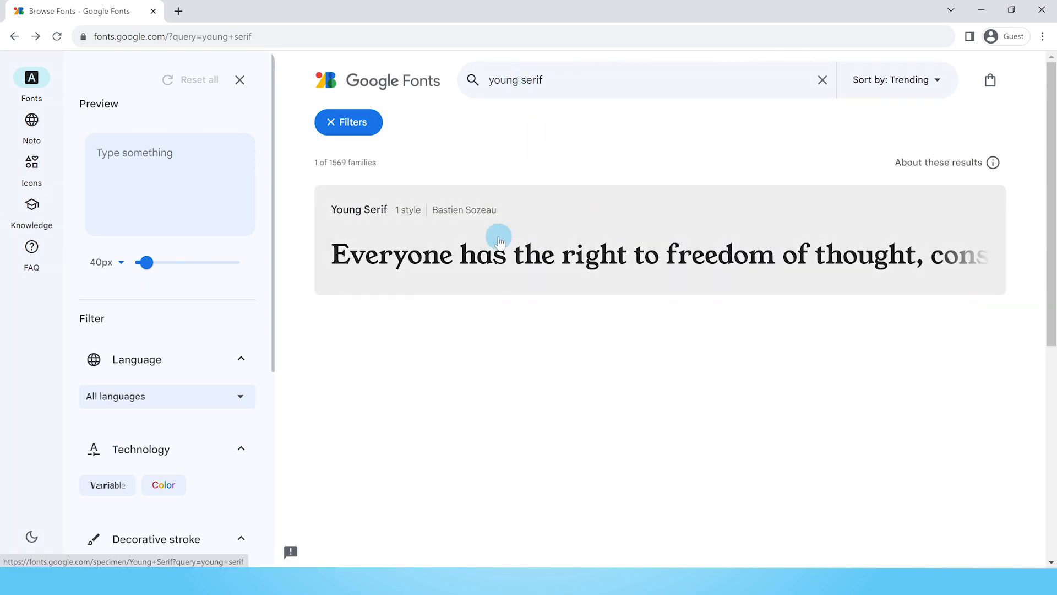
left_click(499, 238)
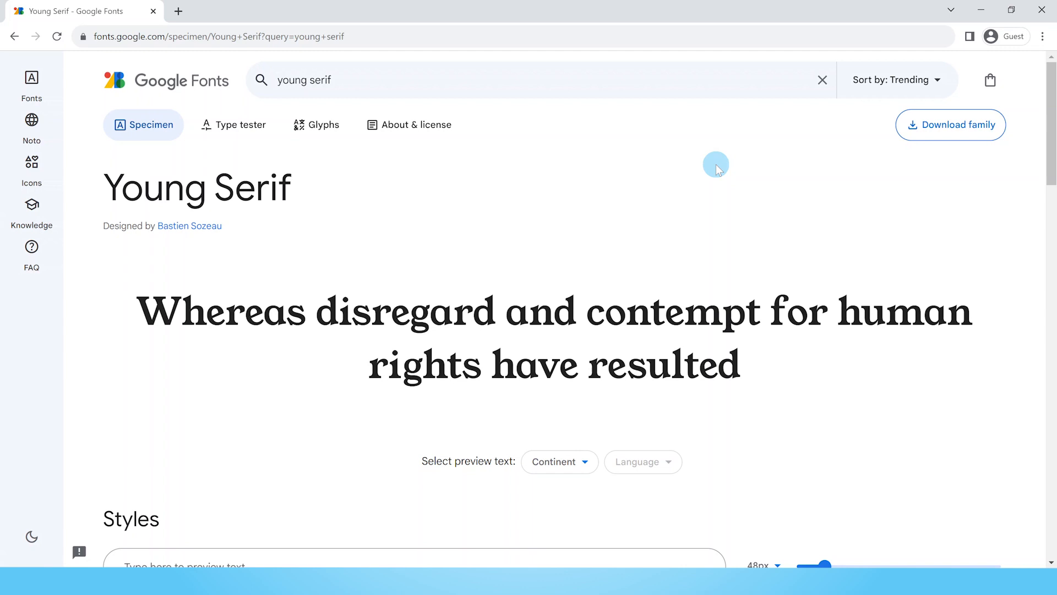
mouse_move(579, 203)
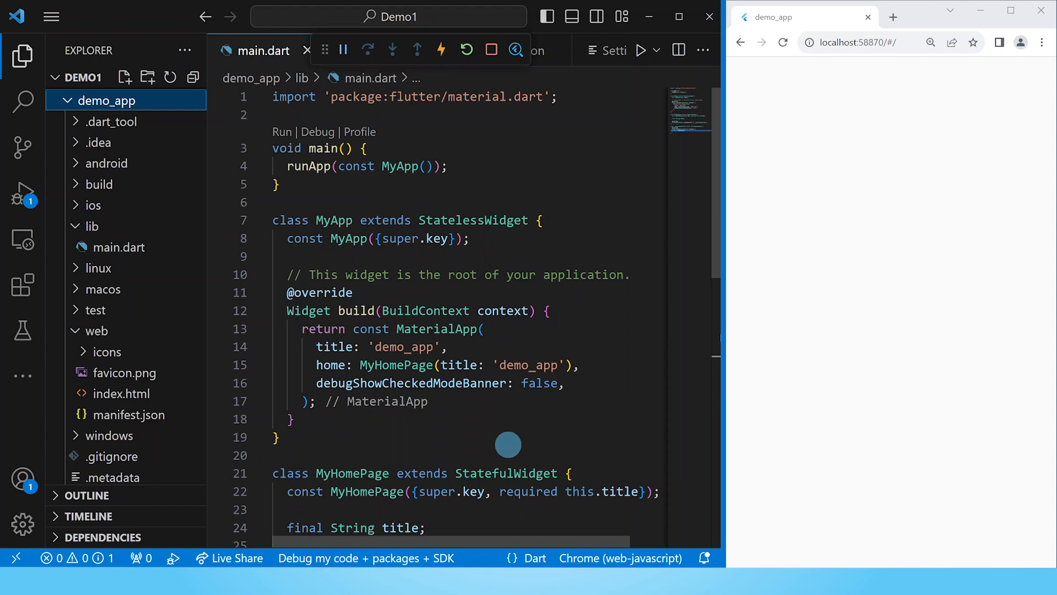
Create a new folder named fonts inside the demo_app project
scroll("down", 3)
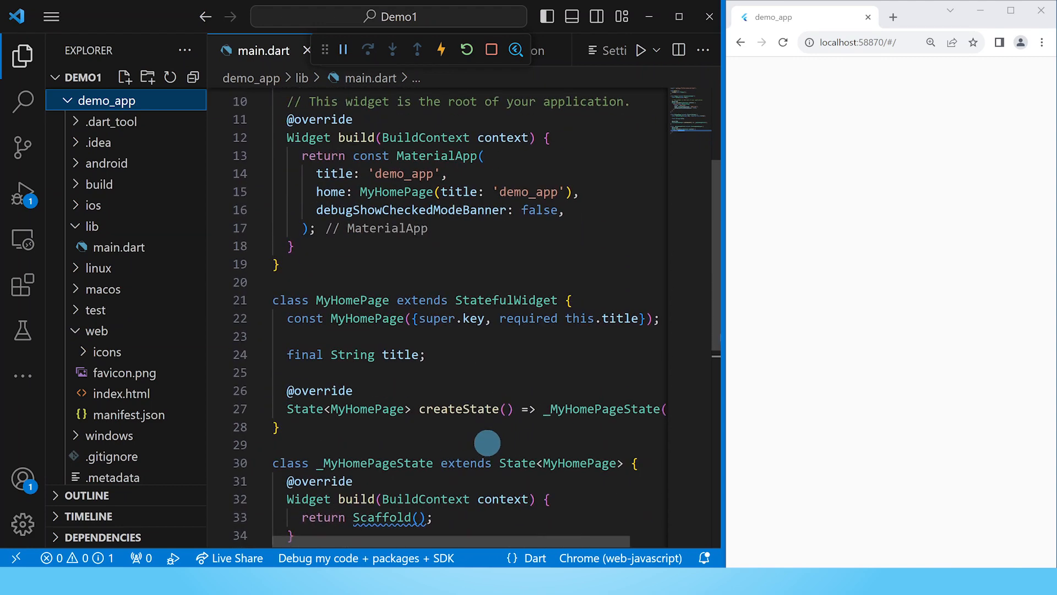
scroll("down", 3)
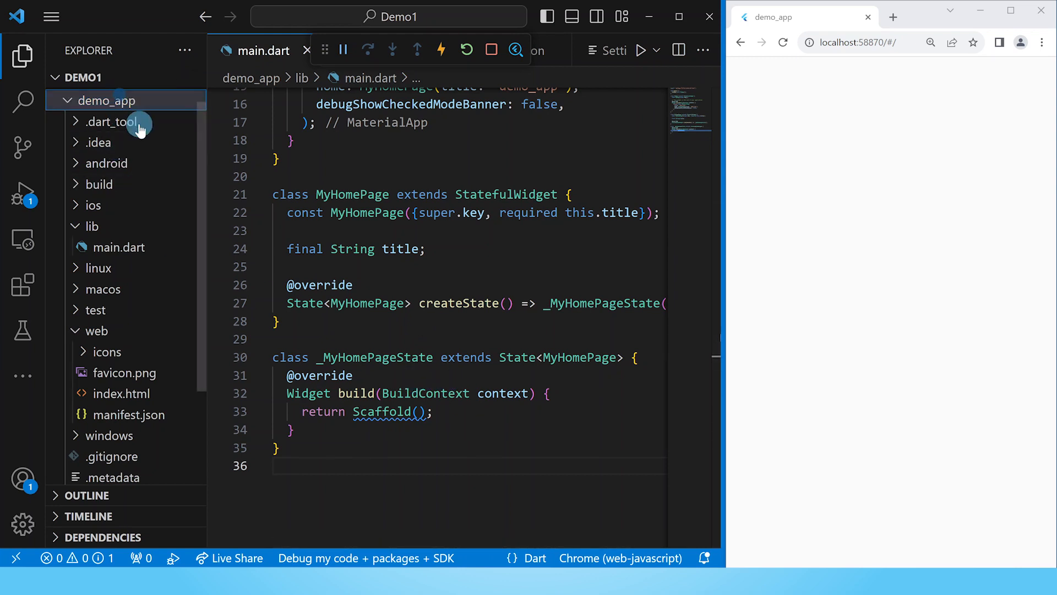
right_click(108, 100)
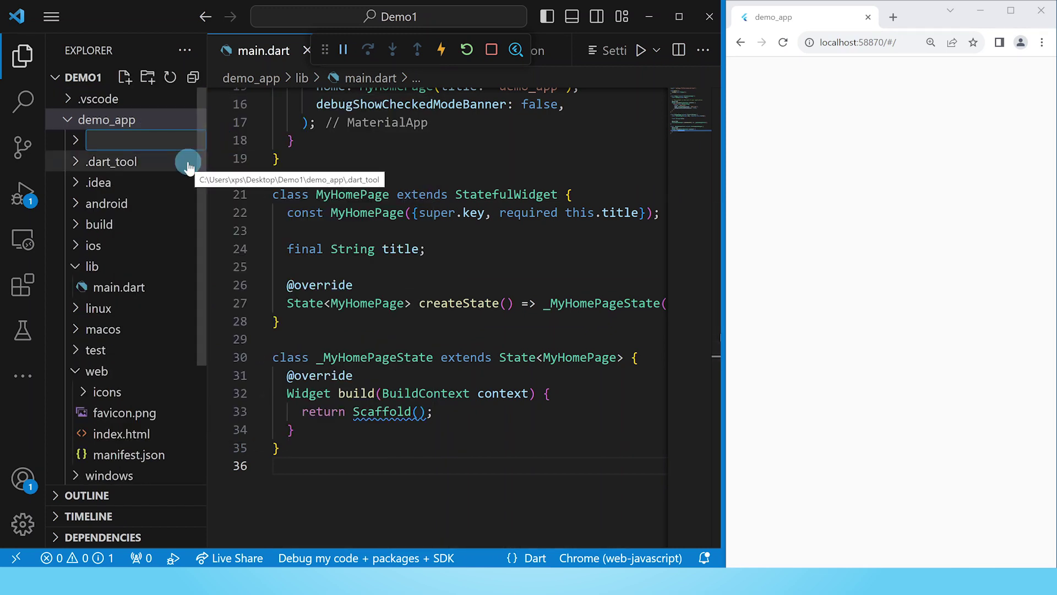
type("fonts")
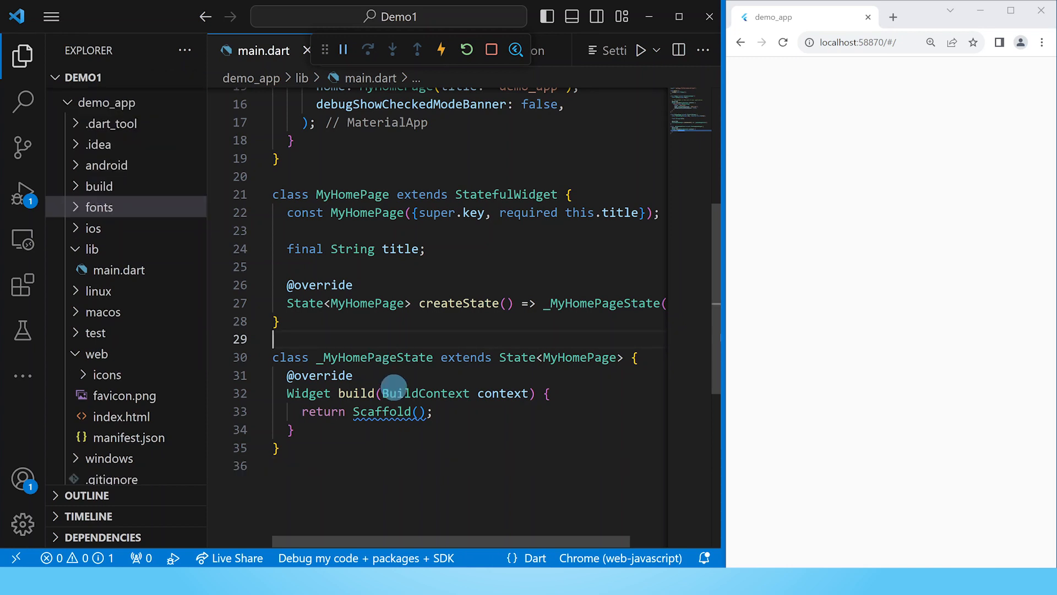
mouse_move(336, 344)
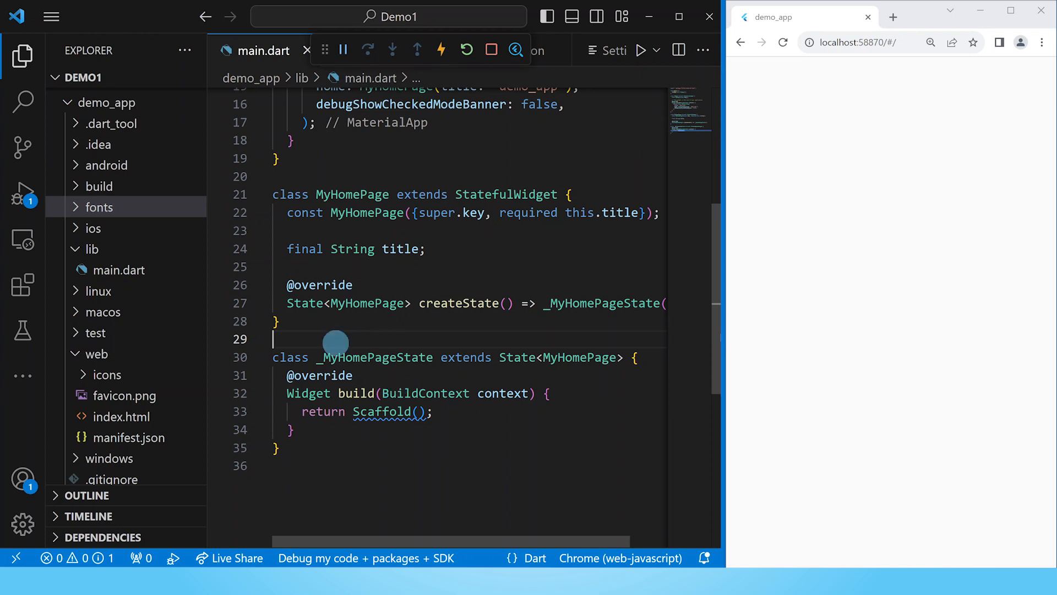
Paste the downloaded Ubuntu and YoungSerif .ttf files into fonts and expand it
right_click(99, 207)
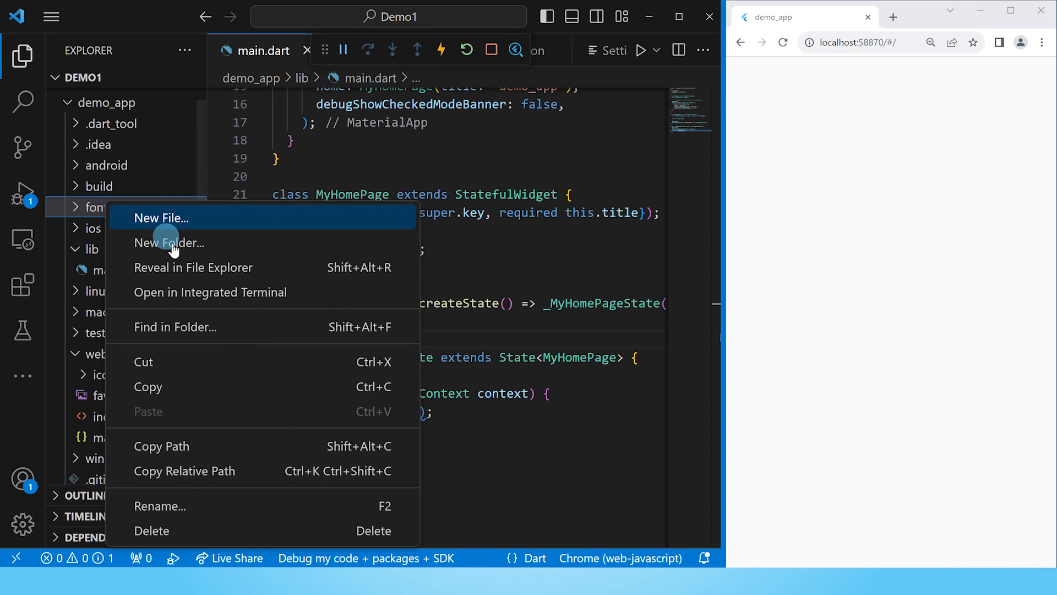
left_click(194, 267)
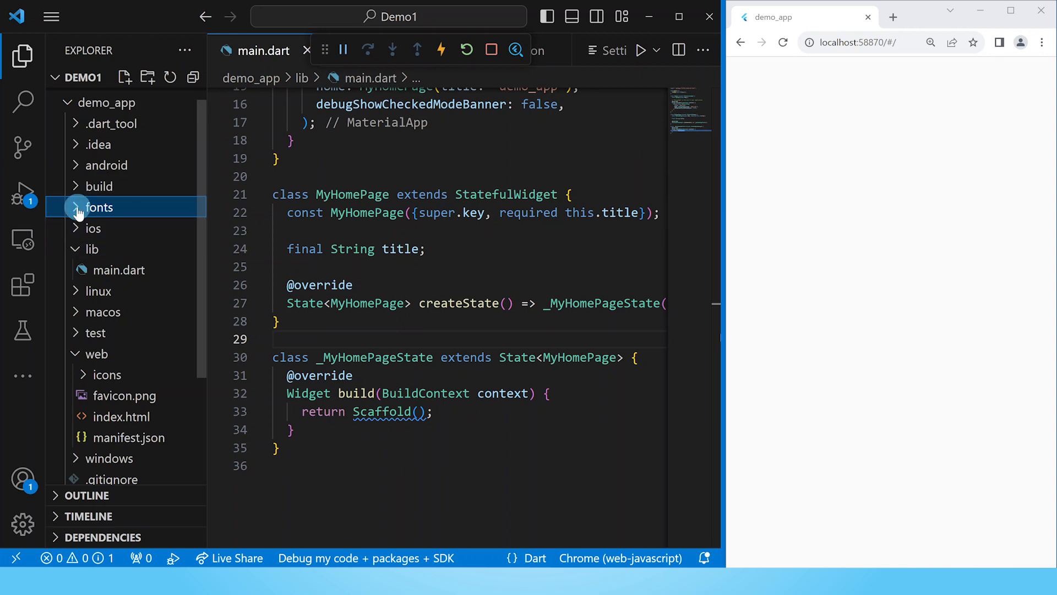
left_click(99, 207)
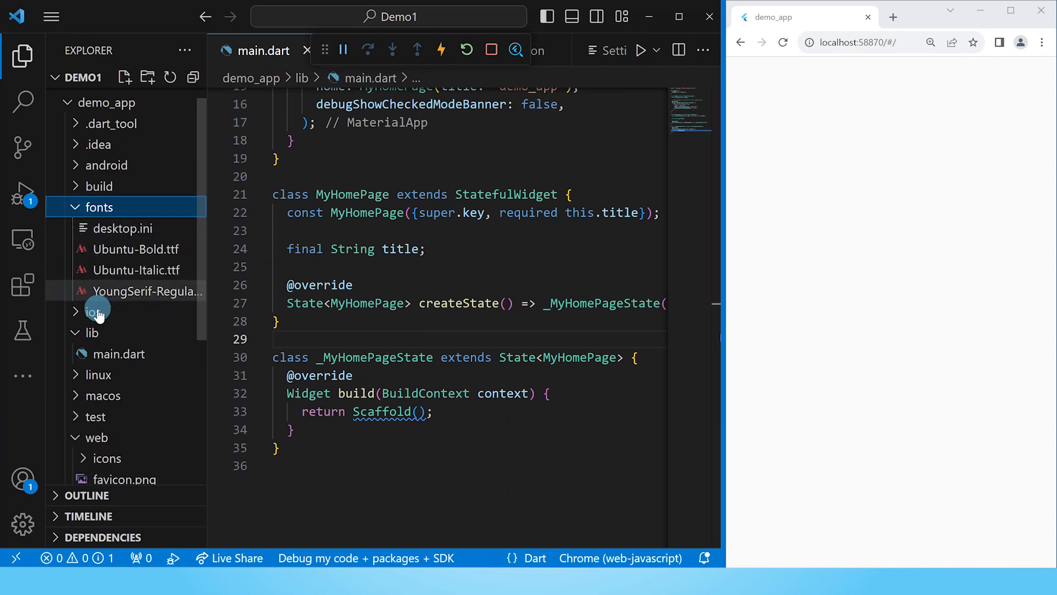
mouse_move(182, 264)
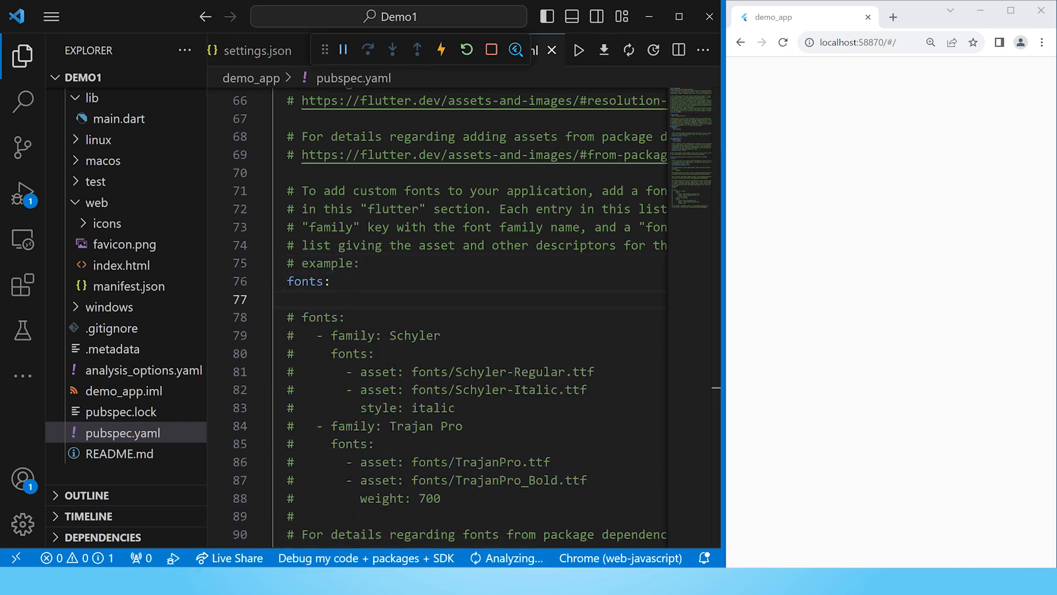
Declare family Ubuntu-Bold with its fonts asset entry in pubspec.yaml, then move to main.dart
type("-")
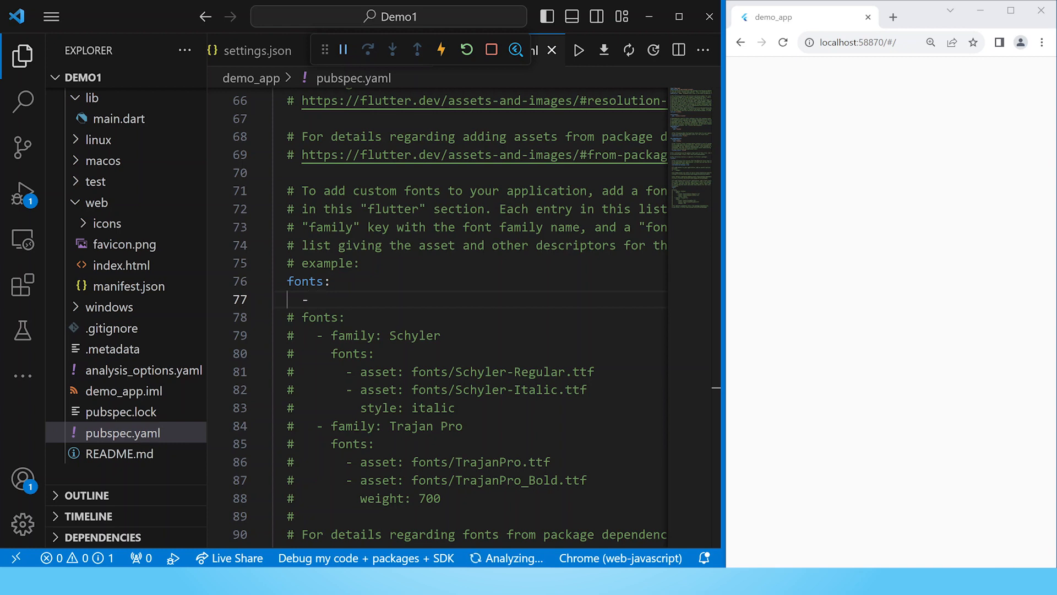
type("family")
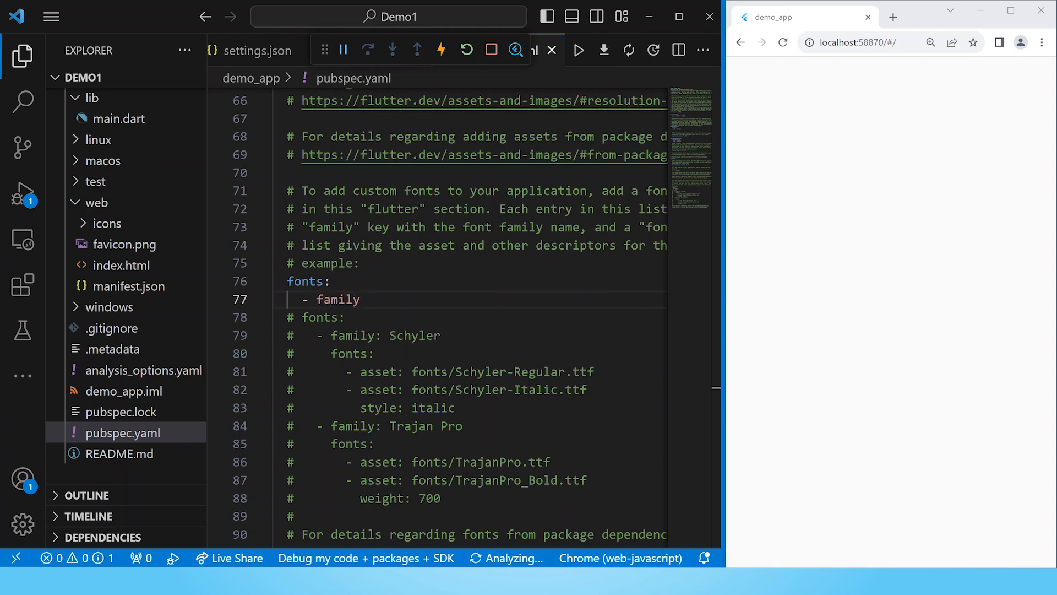
type(":")
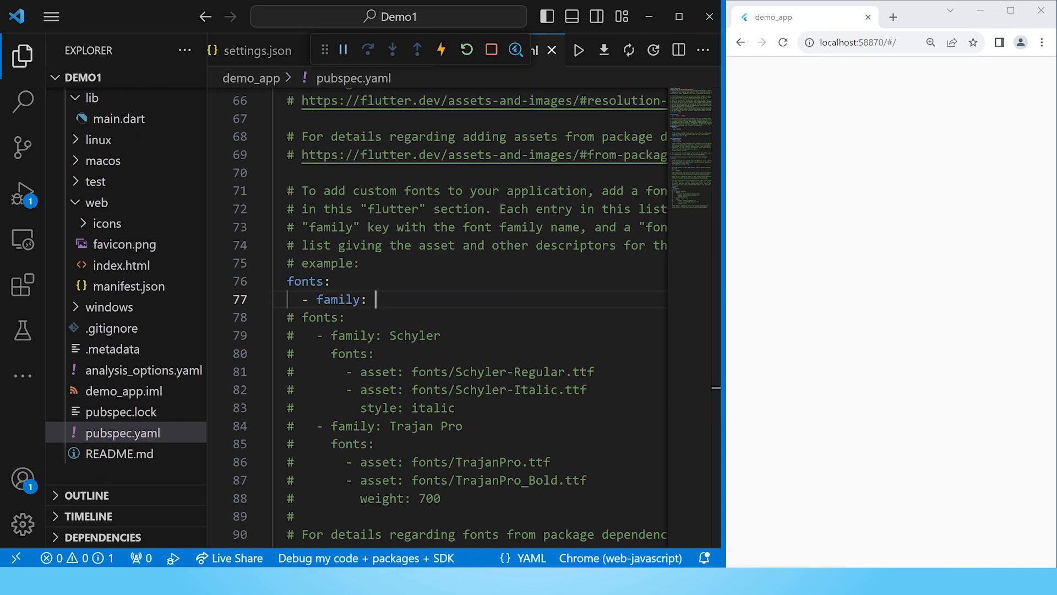
type("Ubuntu-Bold")
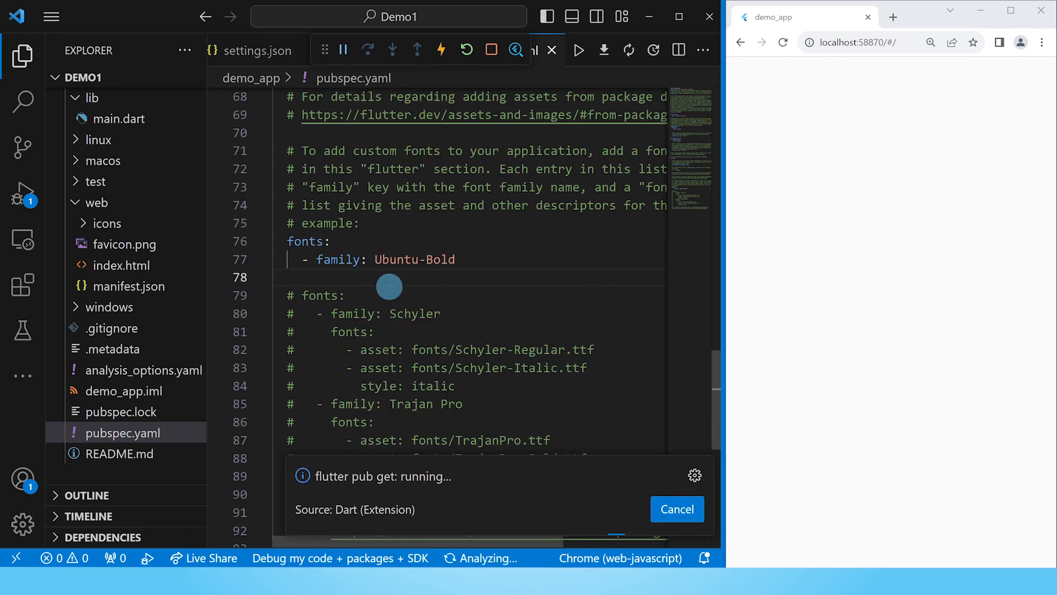
type("fonts:")
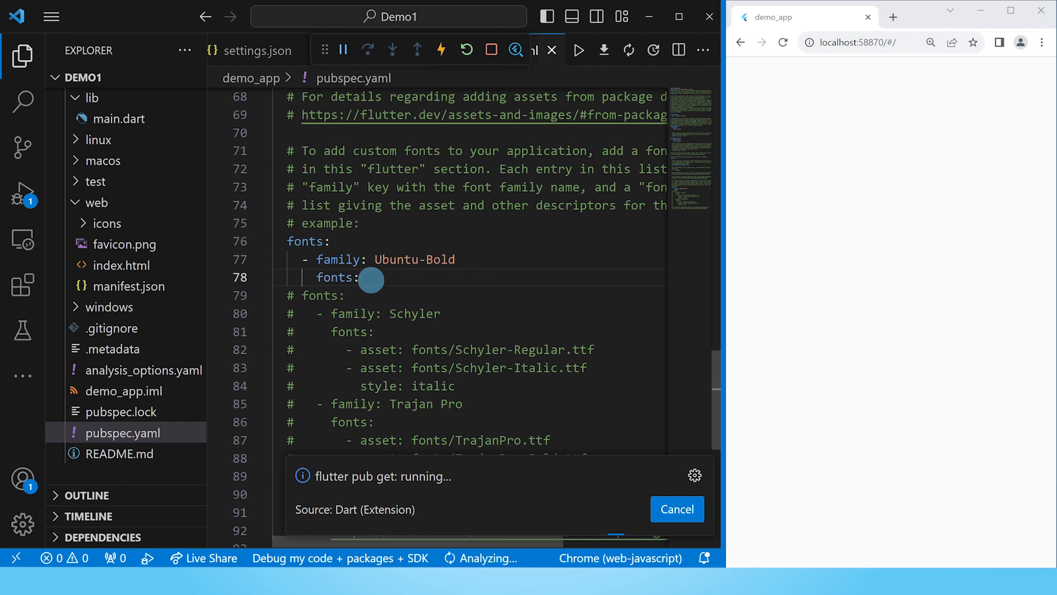
key("Enter")
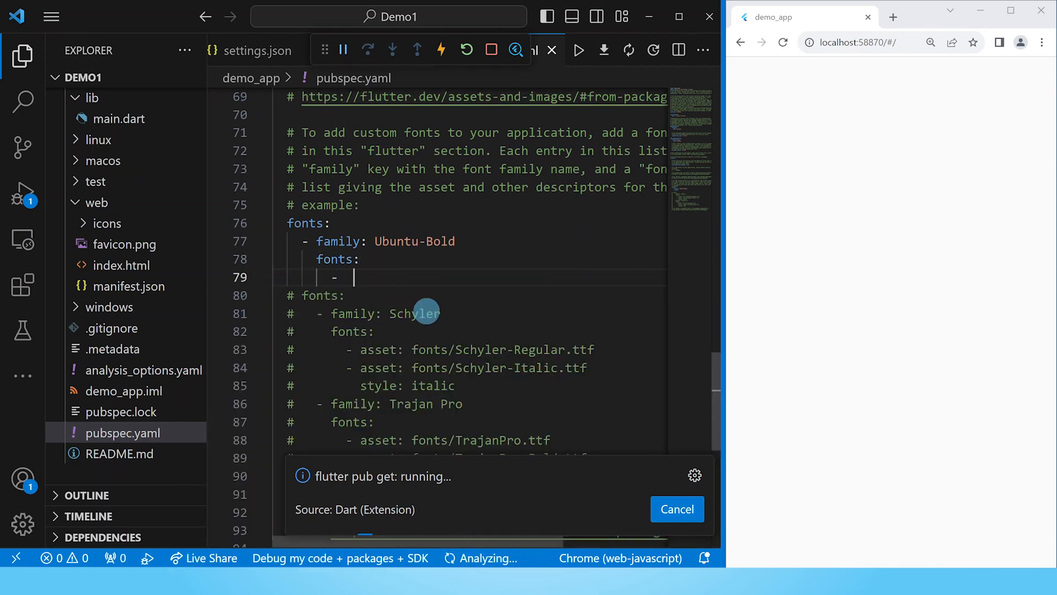
type("asset: fonts/Ubuntu-Bold.ttf")
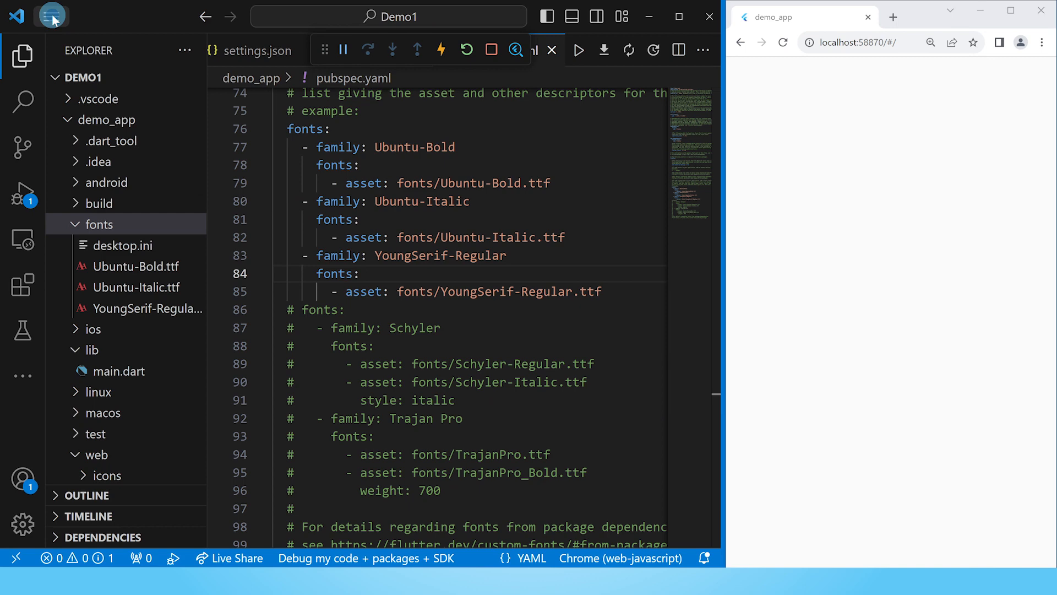
left_click(48, 17)
type("body: Te")
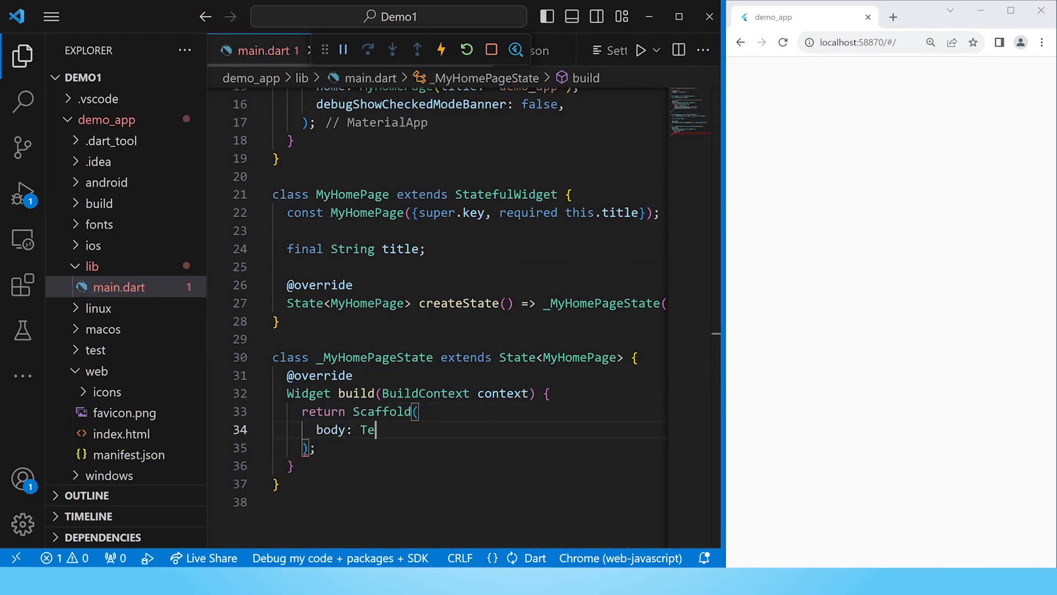
Set the Scaffold body to Text('A line of text')
type("xt('')")
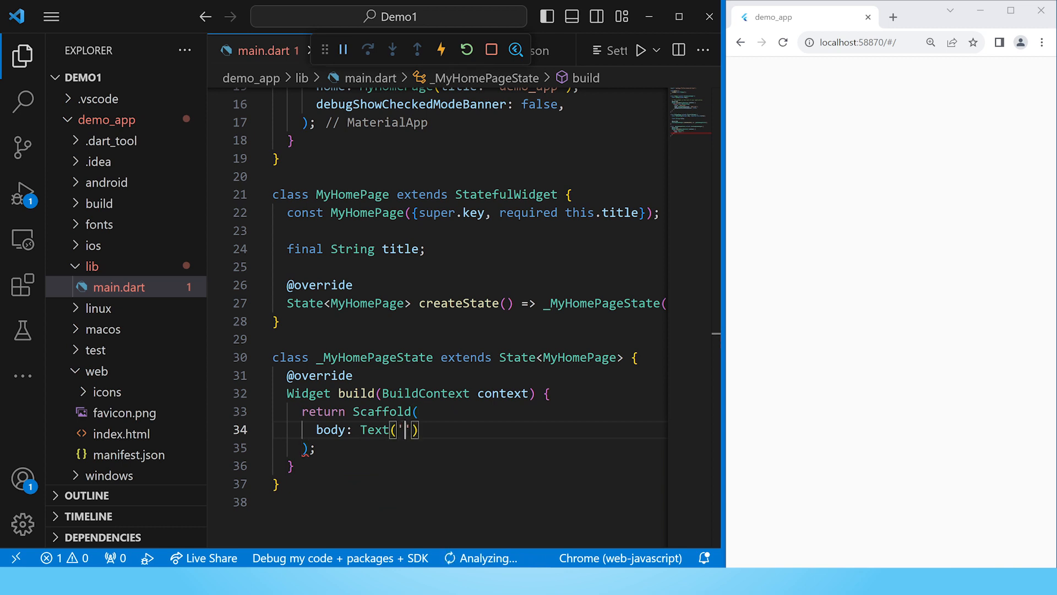
type("A line of text")
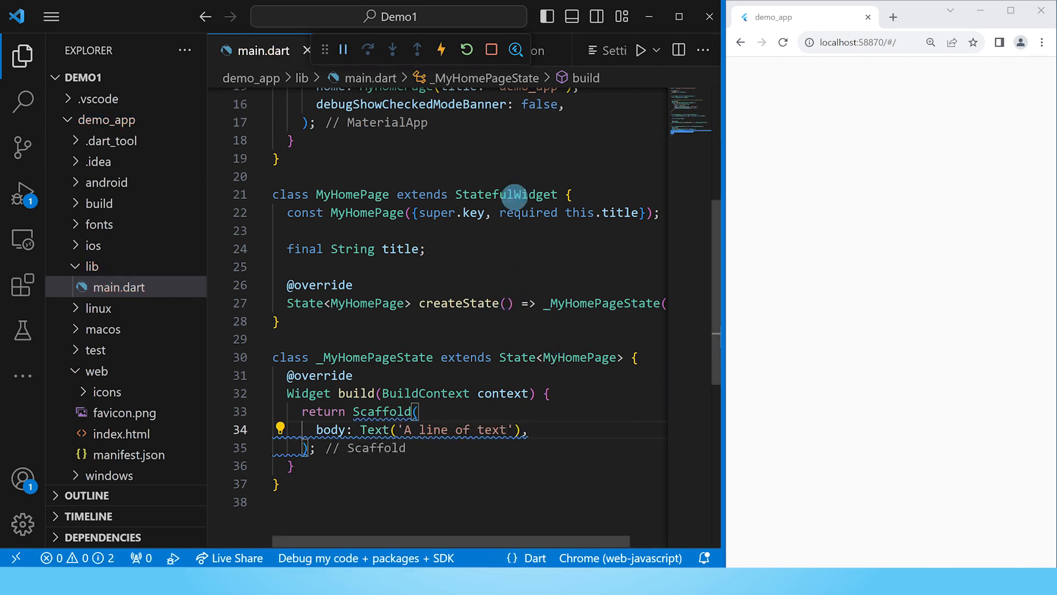
mouse_move(491, 50)
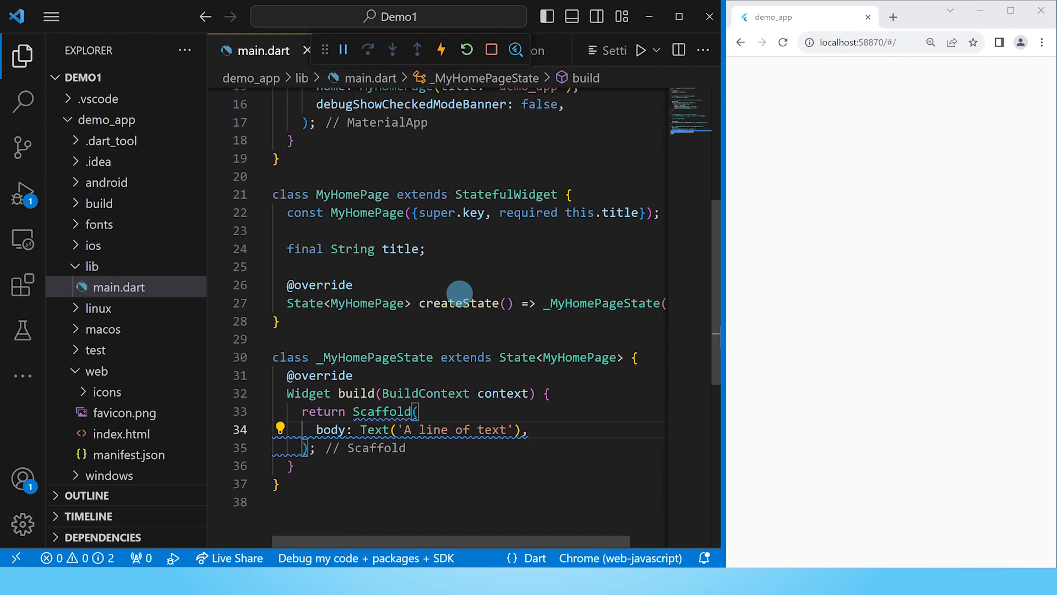
mouse_move(467, 51)
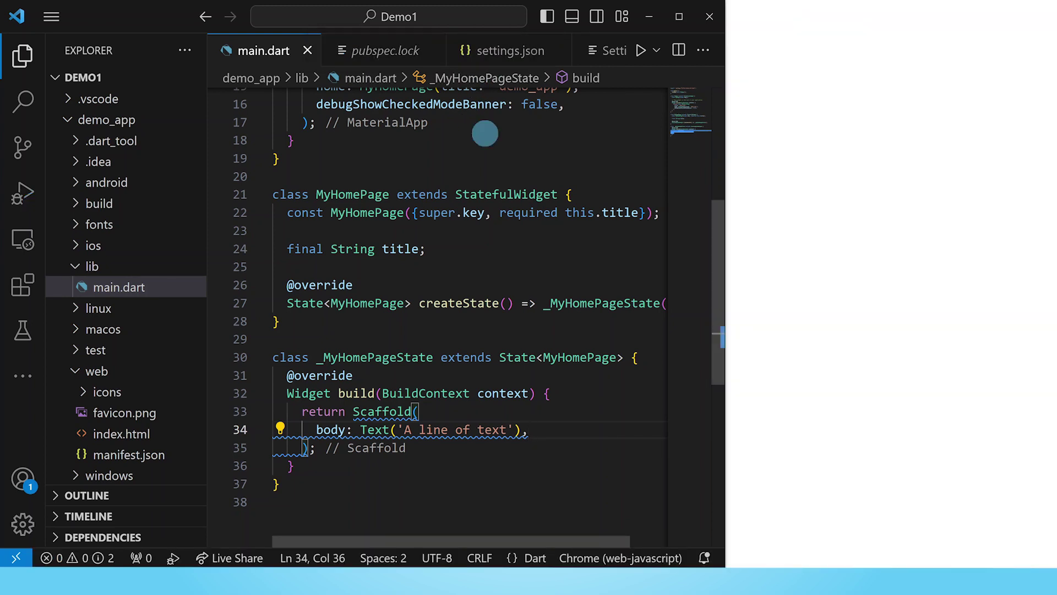
Restart the debug session so Chrome shows 'A line of text'
left_click(51, 17)
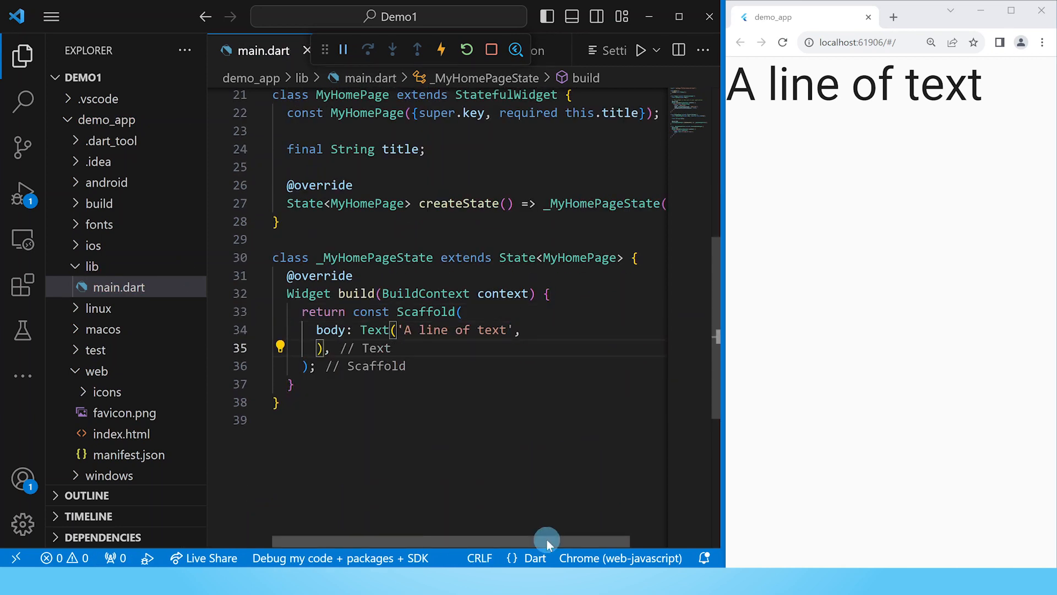
Give the Text a TextStyle with fontFamily 'Ubuntu-Bold' and hot reload the app
type("style:")
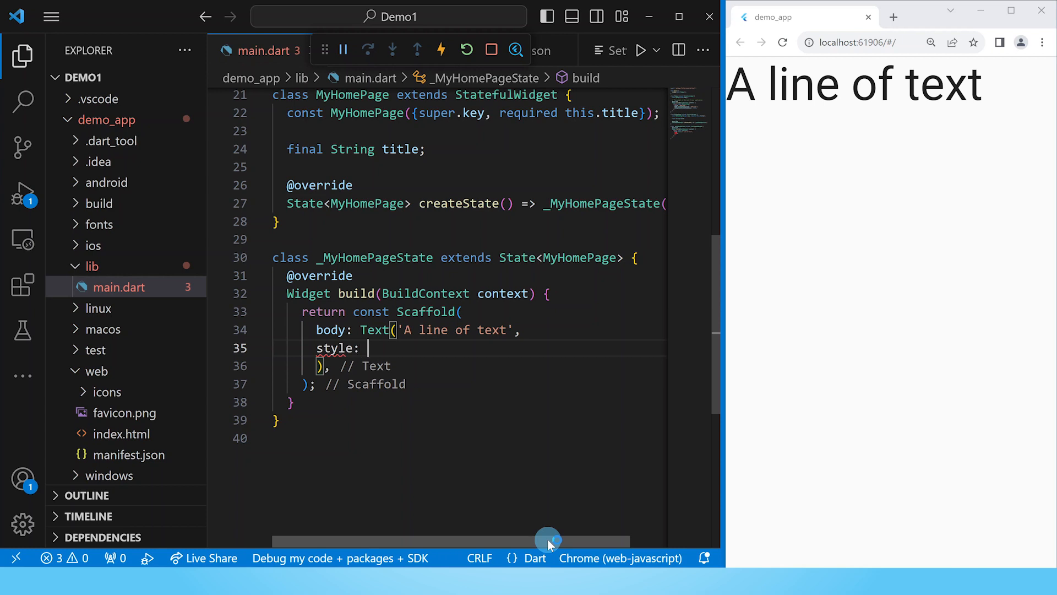
type("TextStyle(")
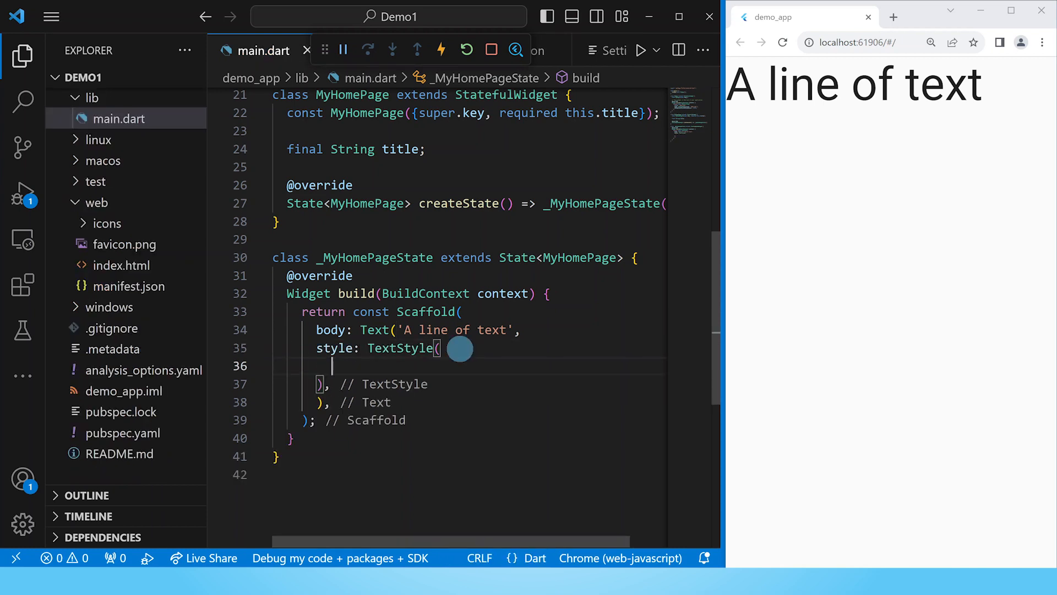
type("fo")
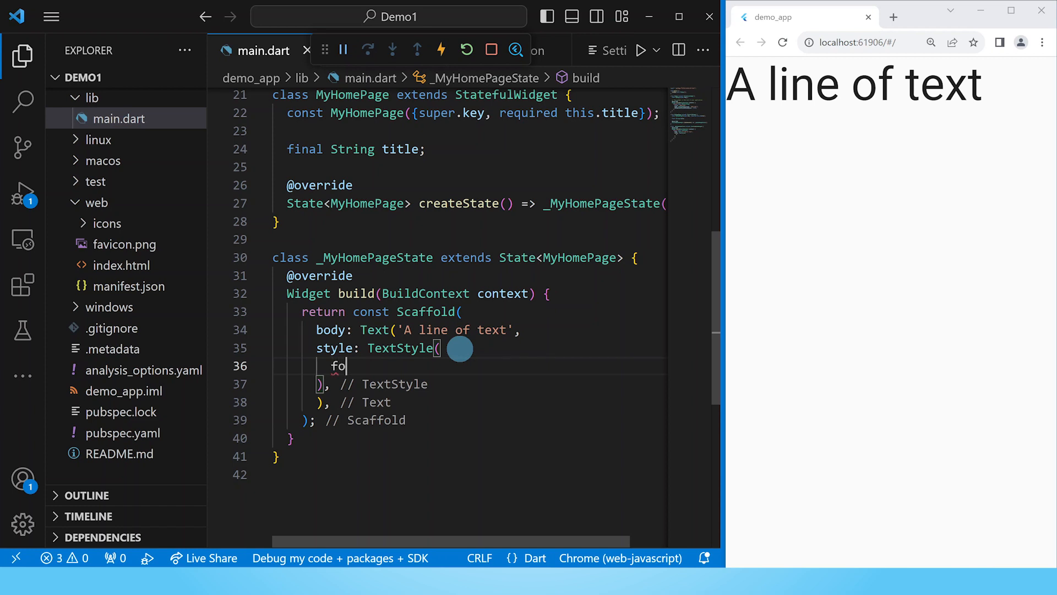
type("ntFamily:")
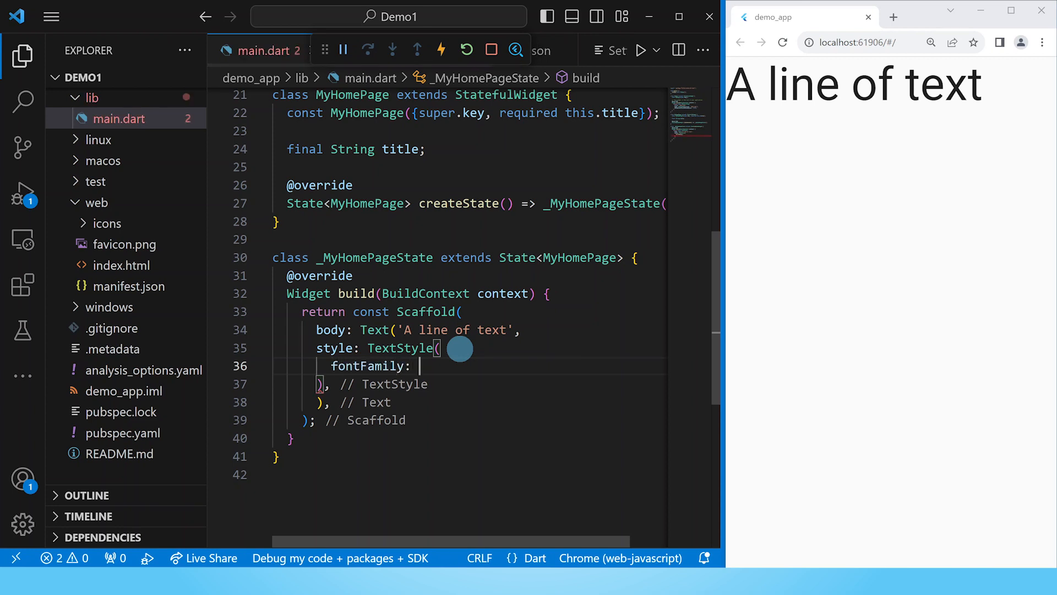
type("''")
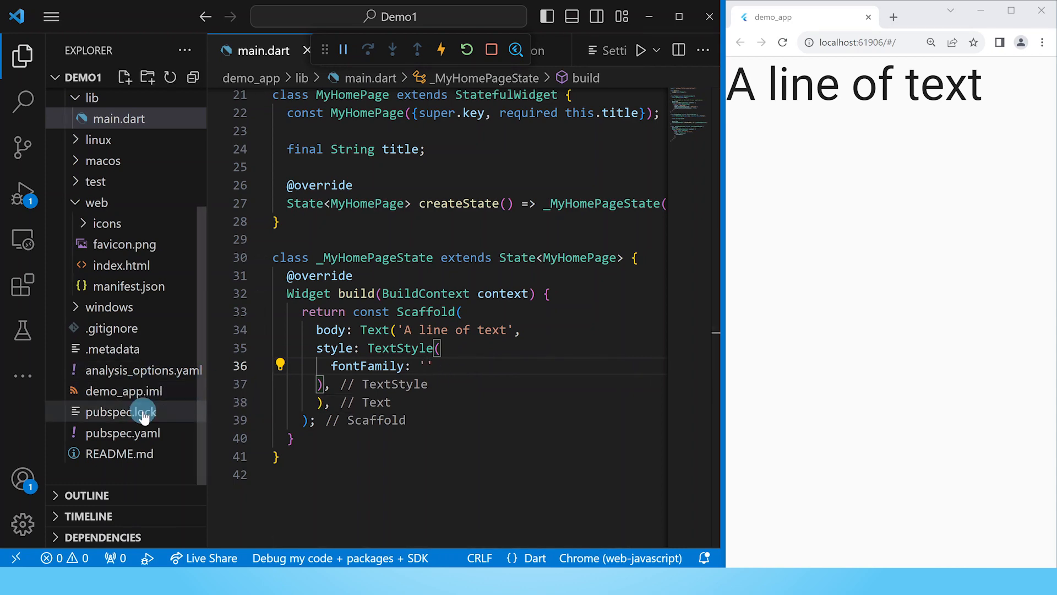
left_click(122, 433)
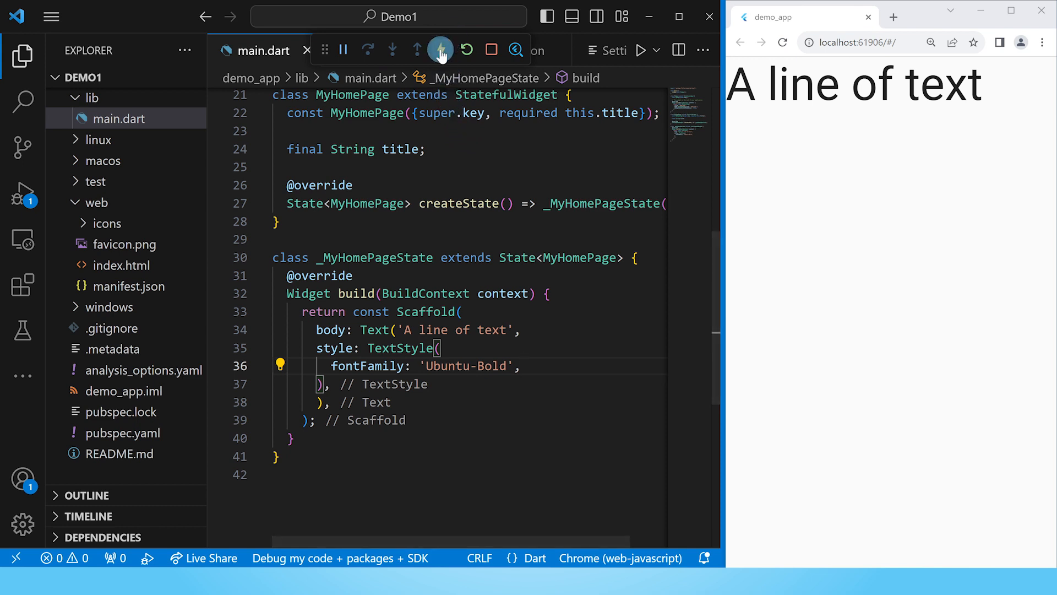
left_click(441, 49)
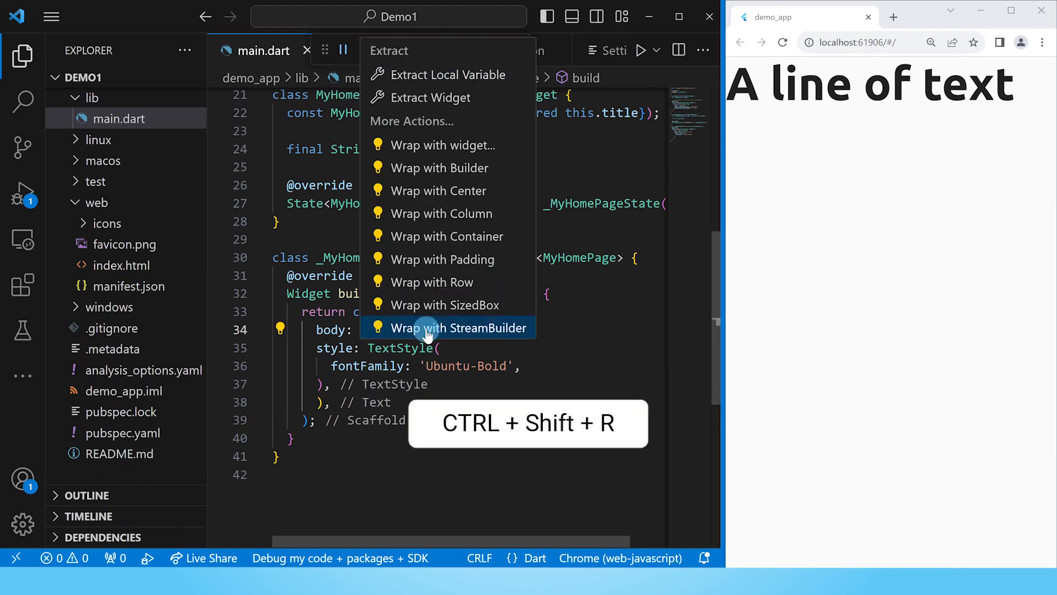
mouse_move(448, 214)
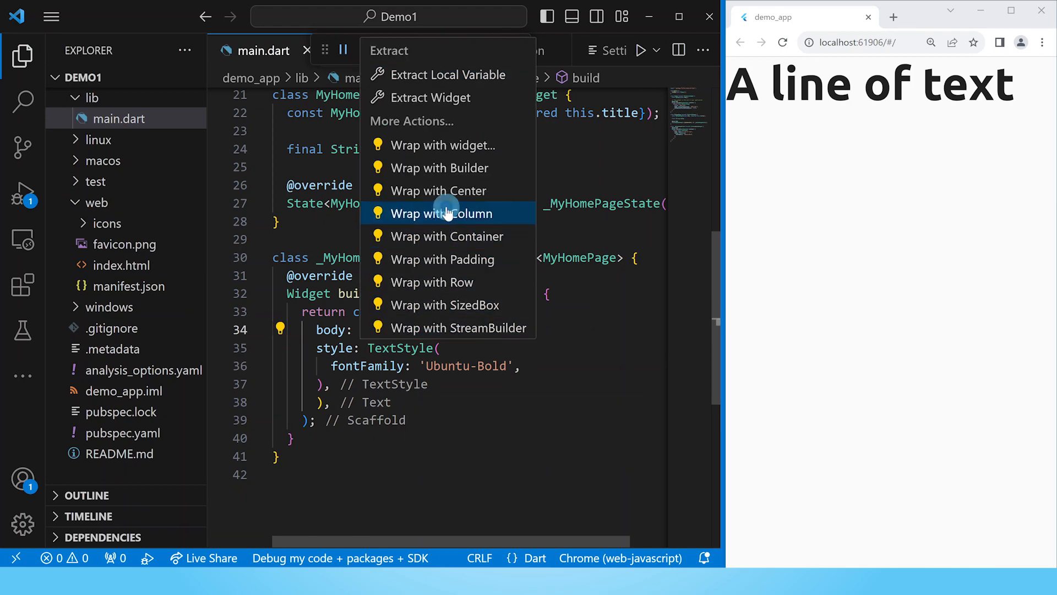
Wrap the Text in a Column and label lines 'Ubuntu Bold' and 'Ubuntu Italic' with matching fonts
left_click(443, 213)
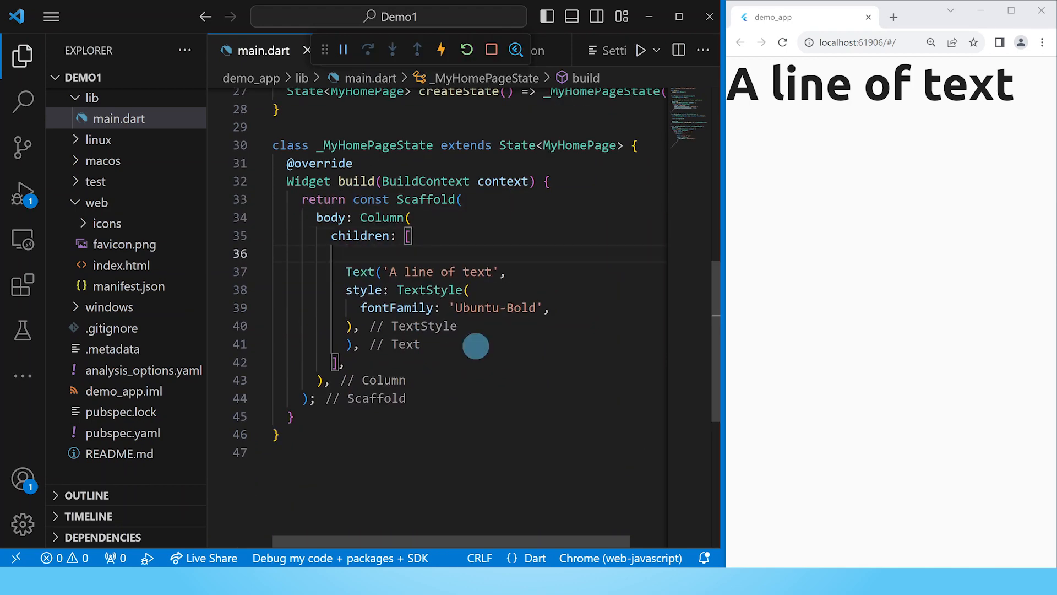
type("co")
type("SizedBox(height: 20),")
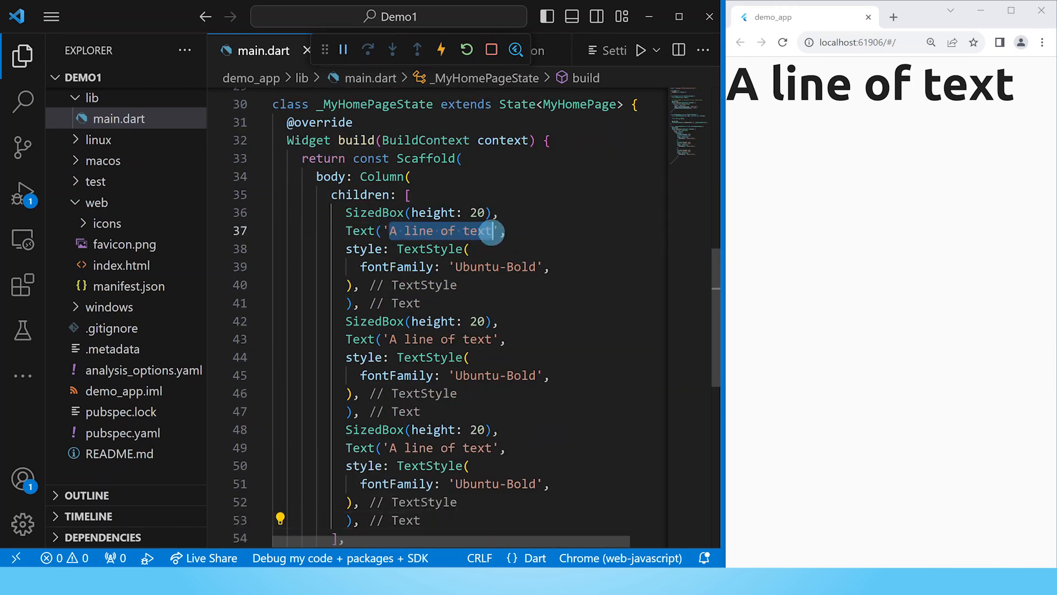
type("Ubuntu Bold',")
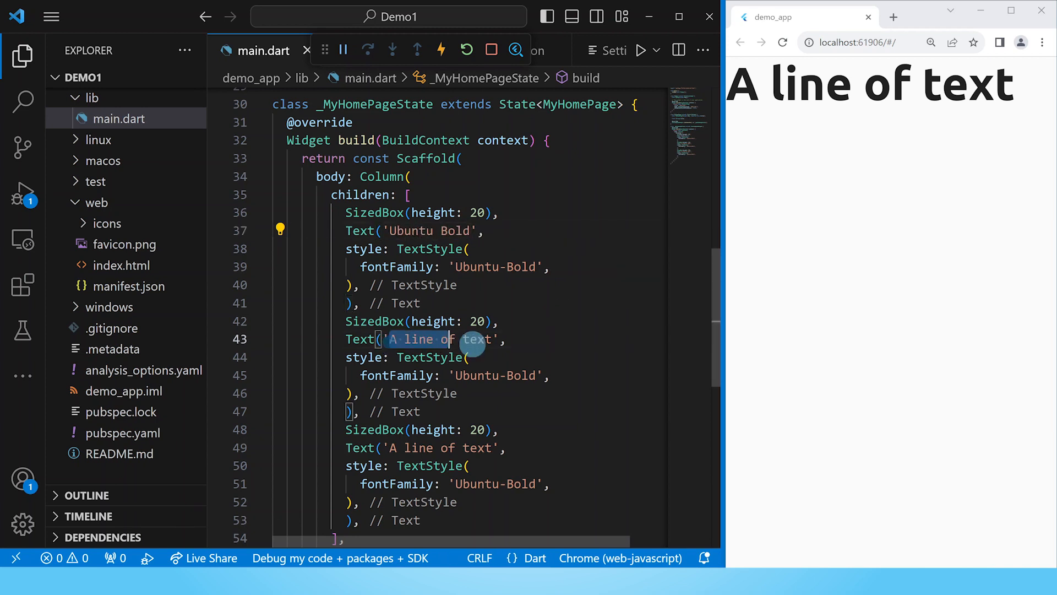
type("Ubuntu")
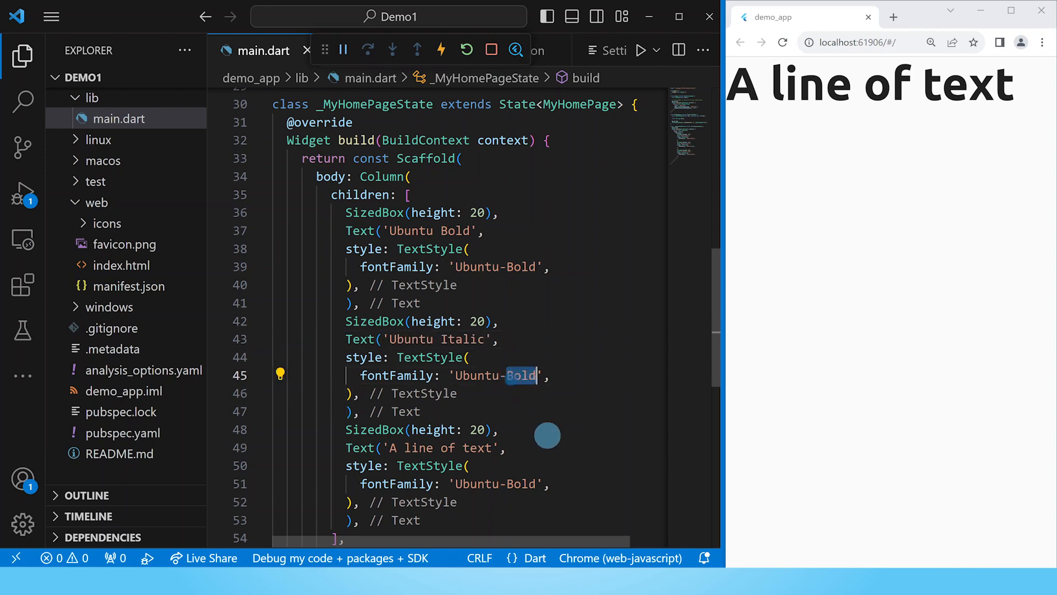
type("Italic")
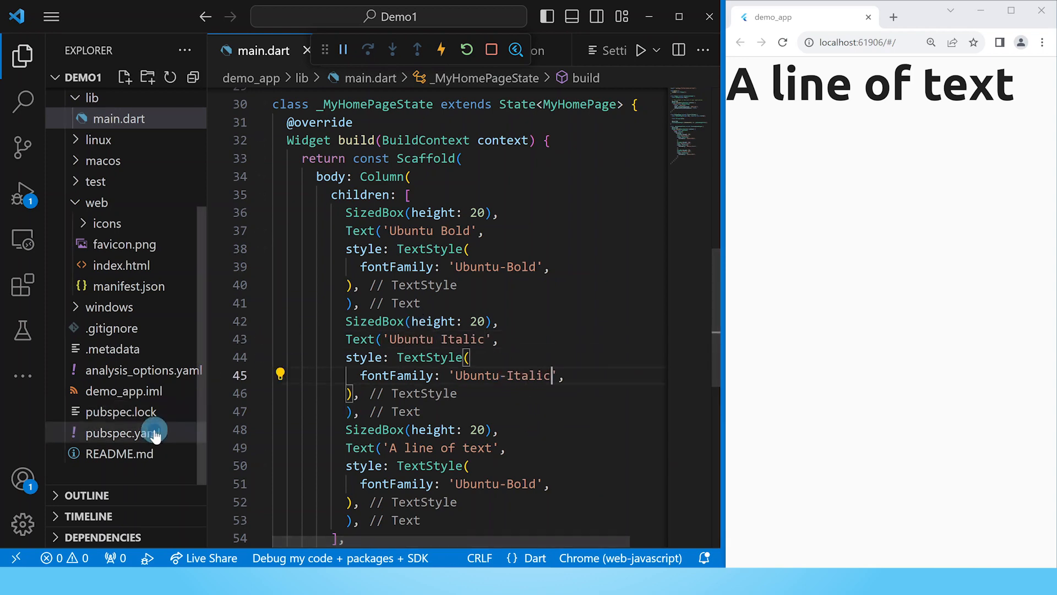
Select the YoungSerif-Regular family name in pubspec.yaml for the third Text
left_click(122, 433)
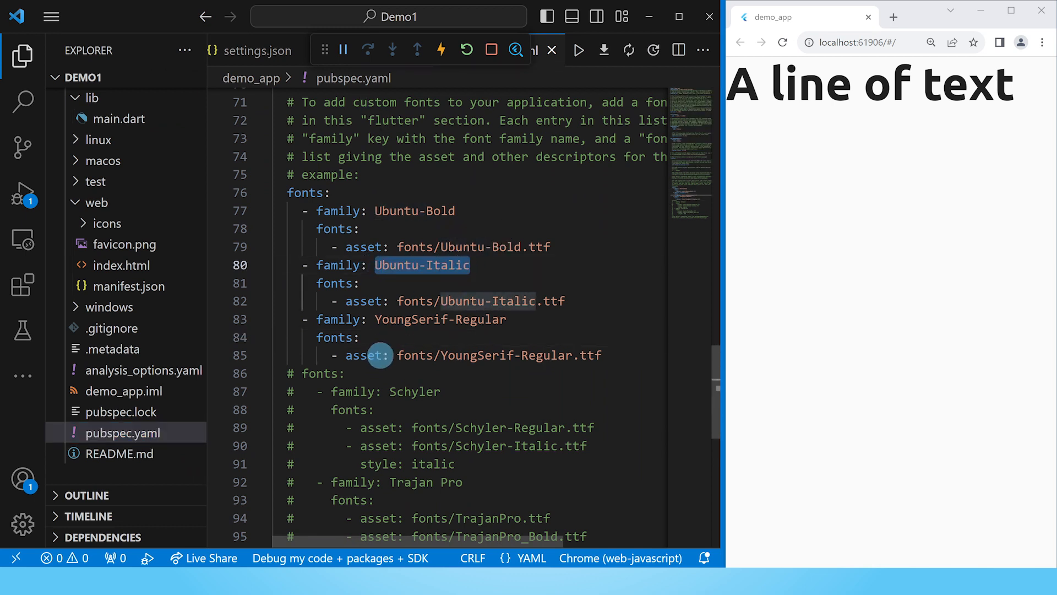
double_click(419, 319)
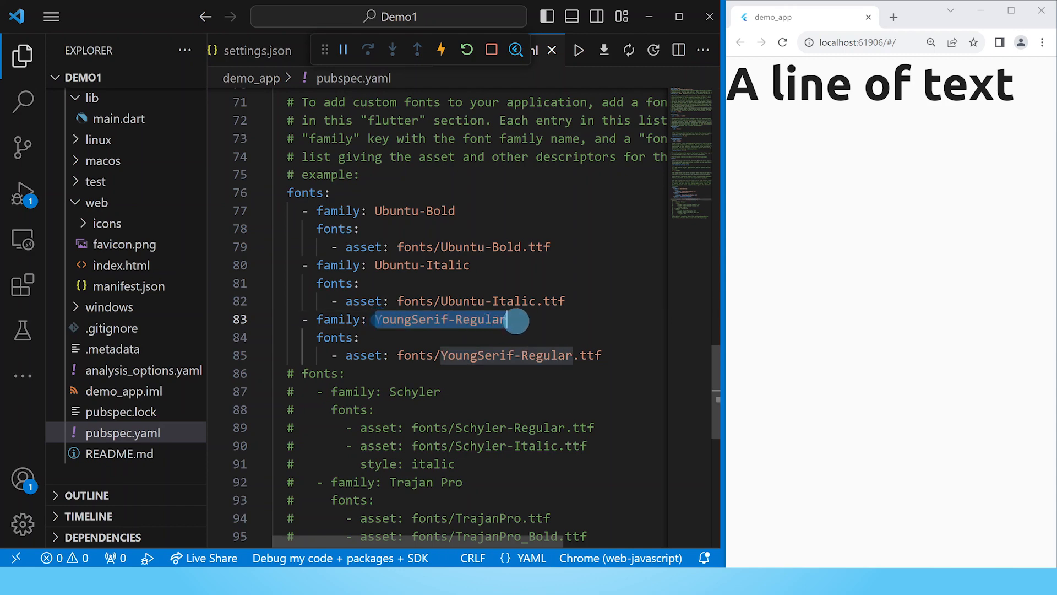
mouse_move(142, 203)
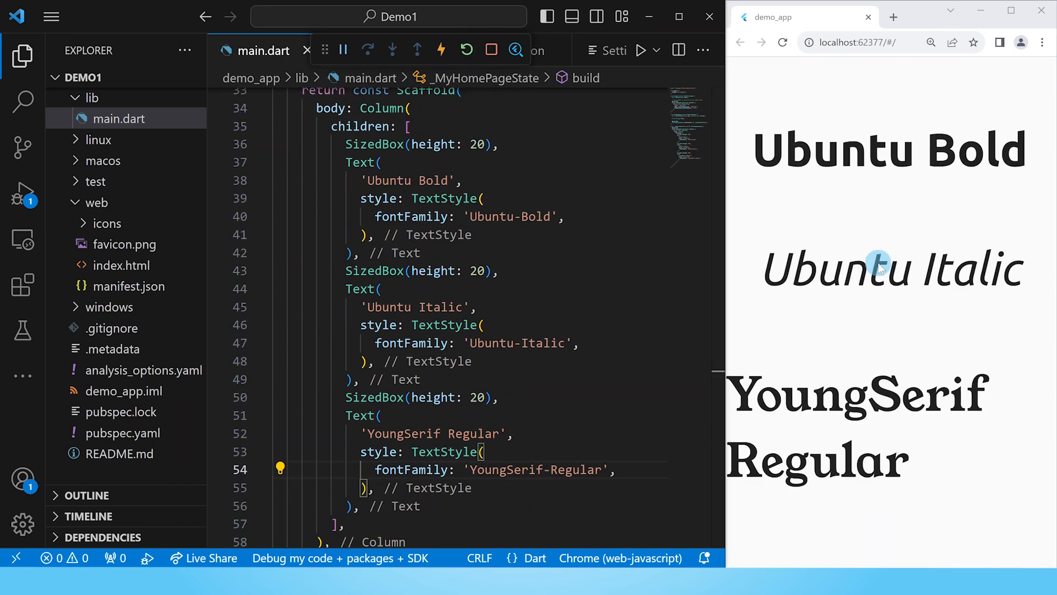
mouse_move(910, 309)
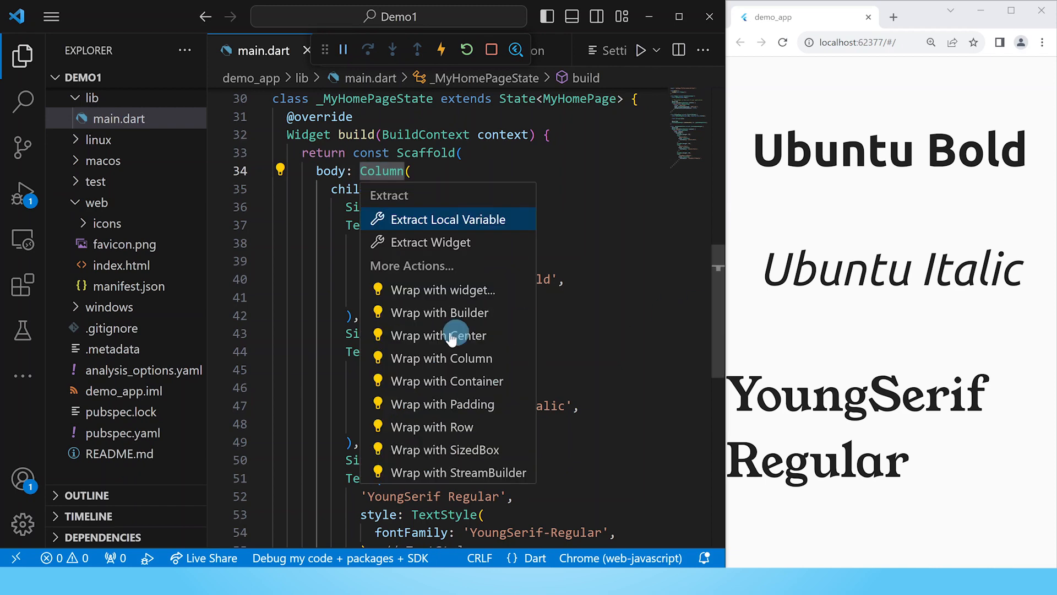
Wrap the Column in Center with crossAxisAlignment center and textAlign center on each Text
left_click(439, 335)
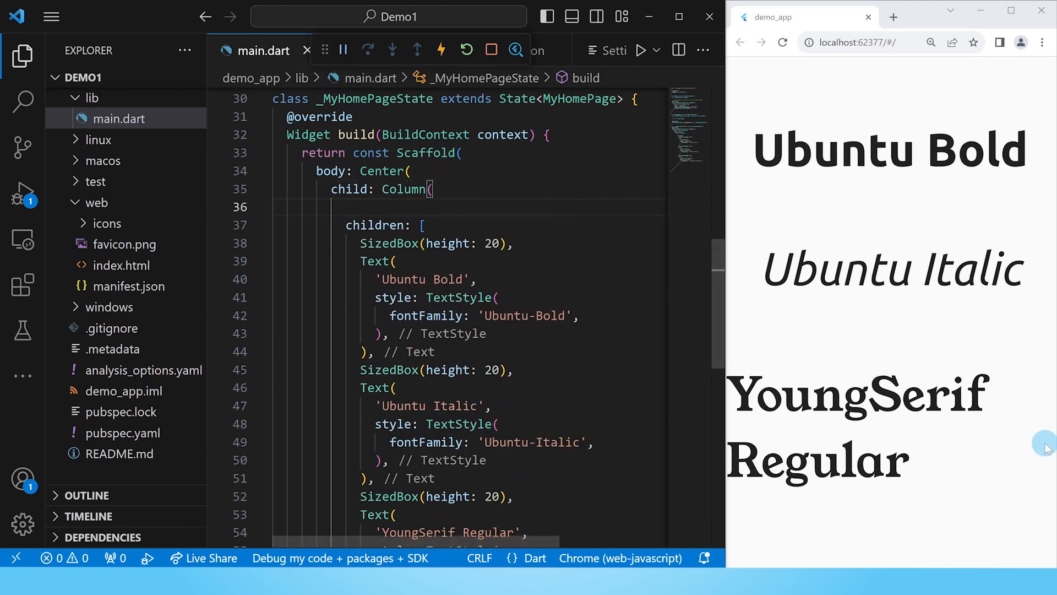
type("crossAxisAlignment: CrossAxisAlignment.center,")
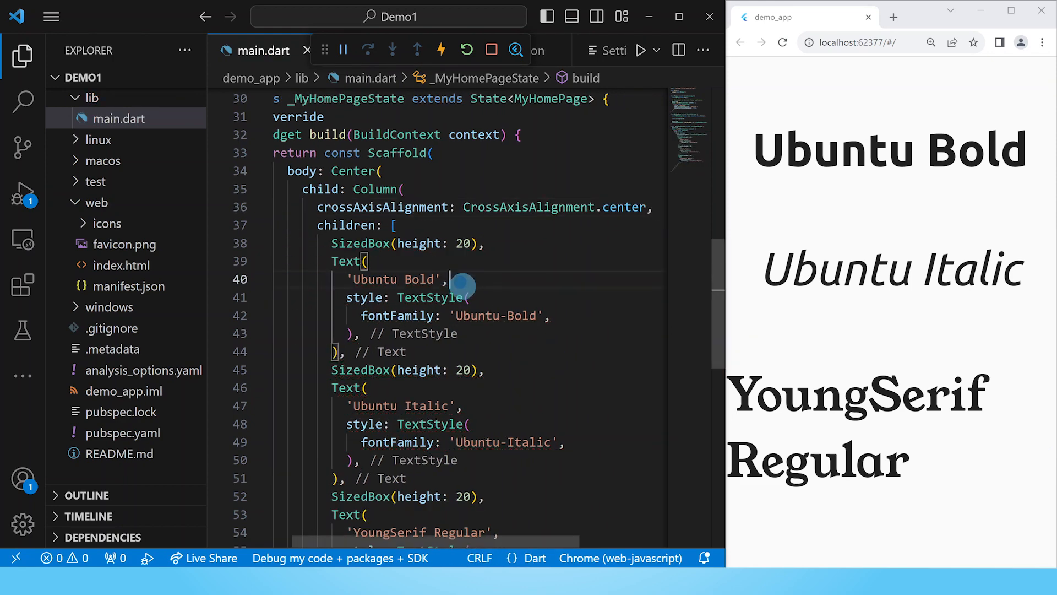
type("textAlign: TextAlign.center,")
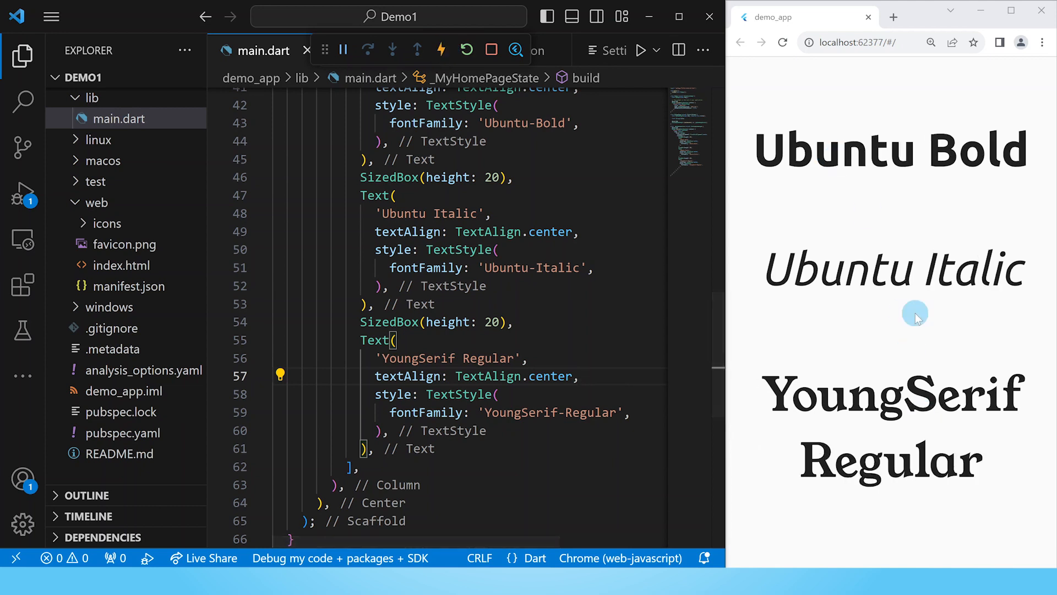
mouse_move(927, 202)
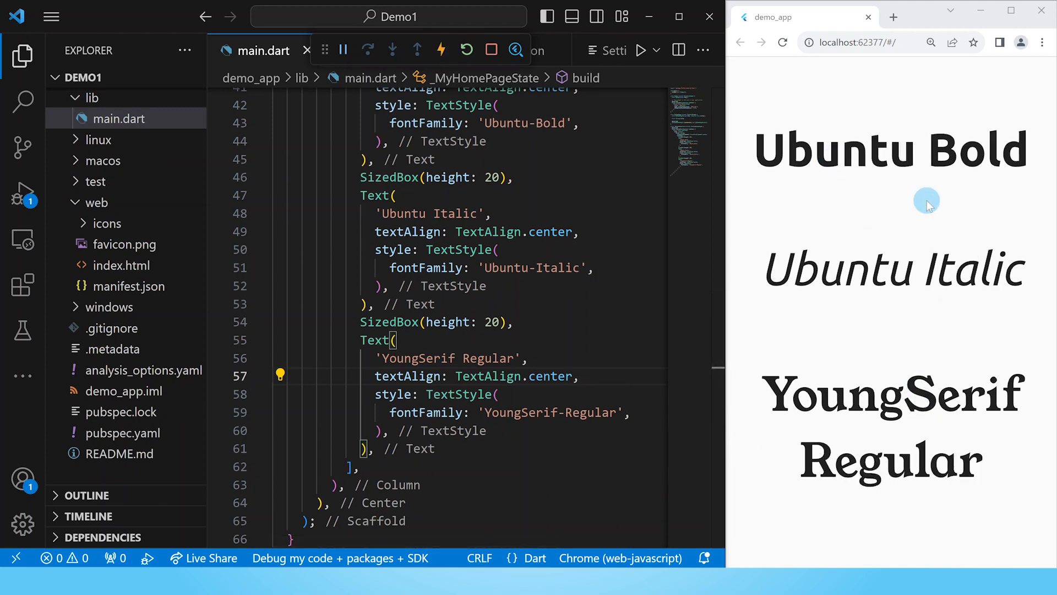
left_click(579, 376)
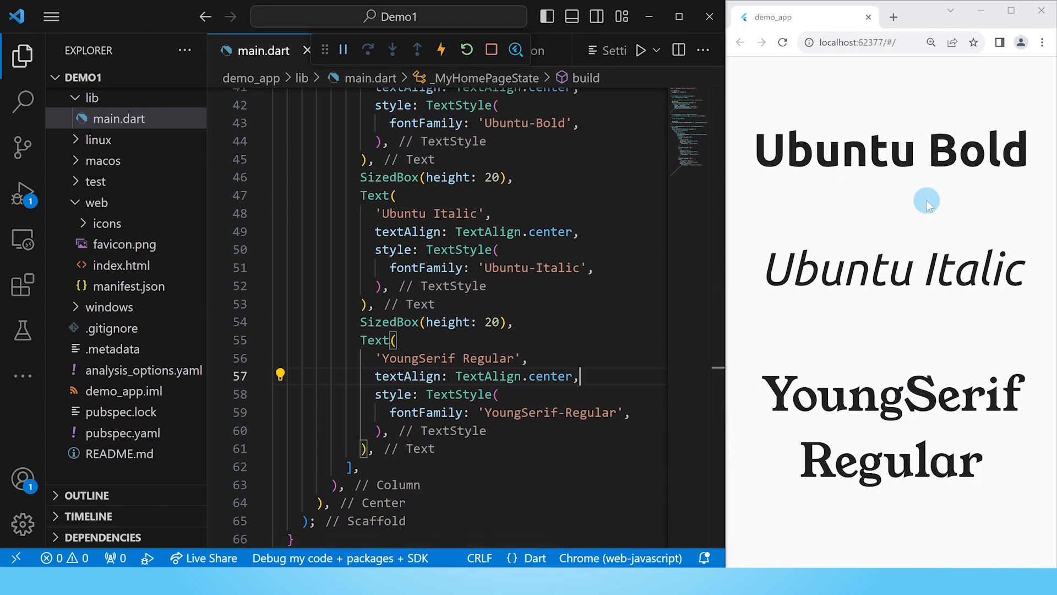